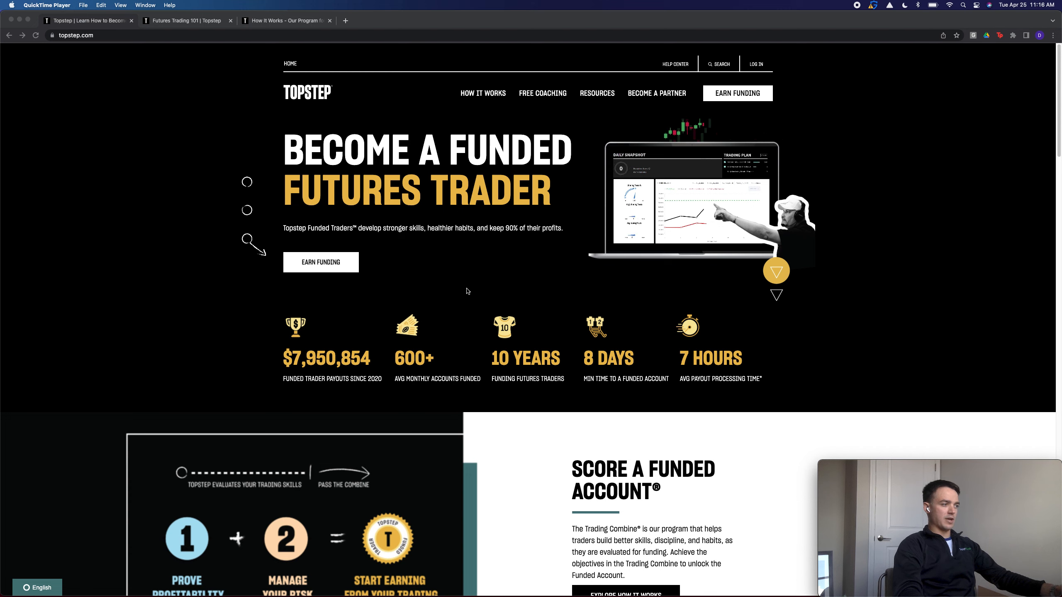
{"action": "mouse_move", "coordinate": [423, 353]}
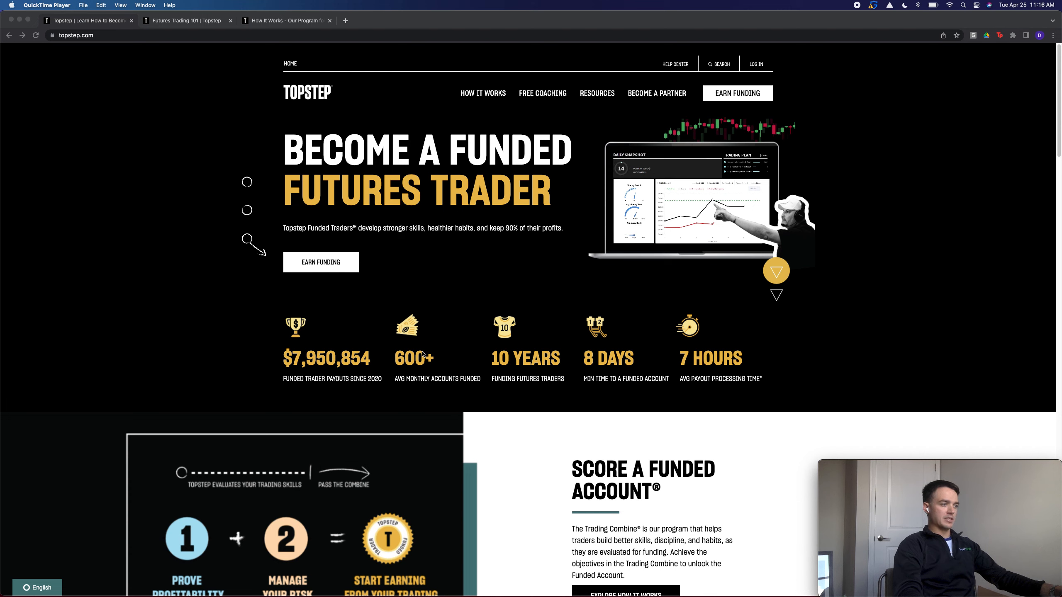
Scroll the homepage through the account-size pricing and trader benefits, then back toward the top.
{"action": "scroll", "scroll_direction": "down", "scroll_amount": 3}
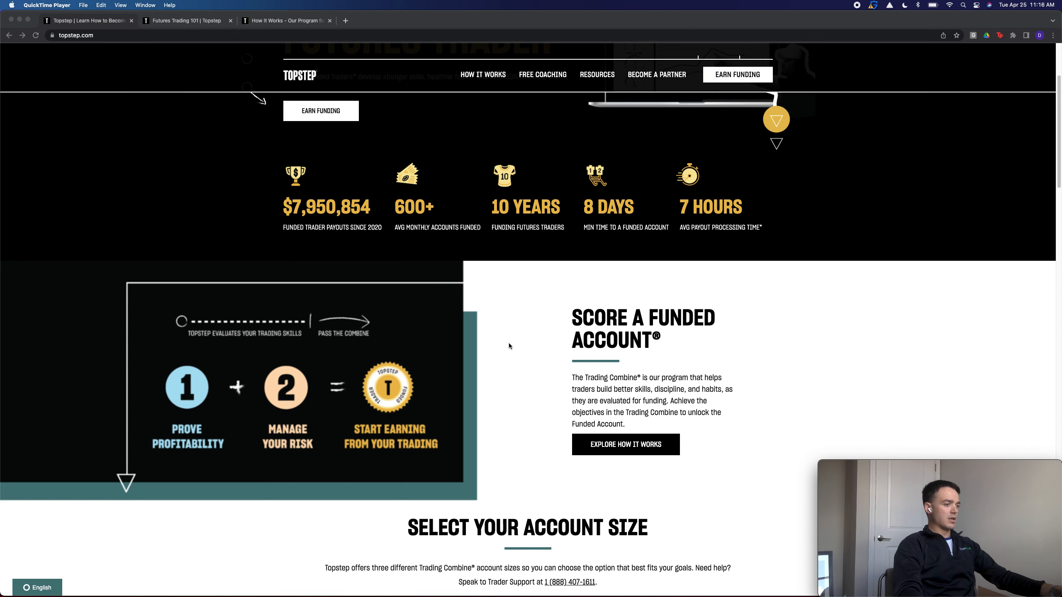
{"action": "scroll", "scroll_direction": "down", "scroll_amount": 3}
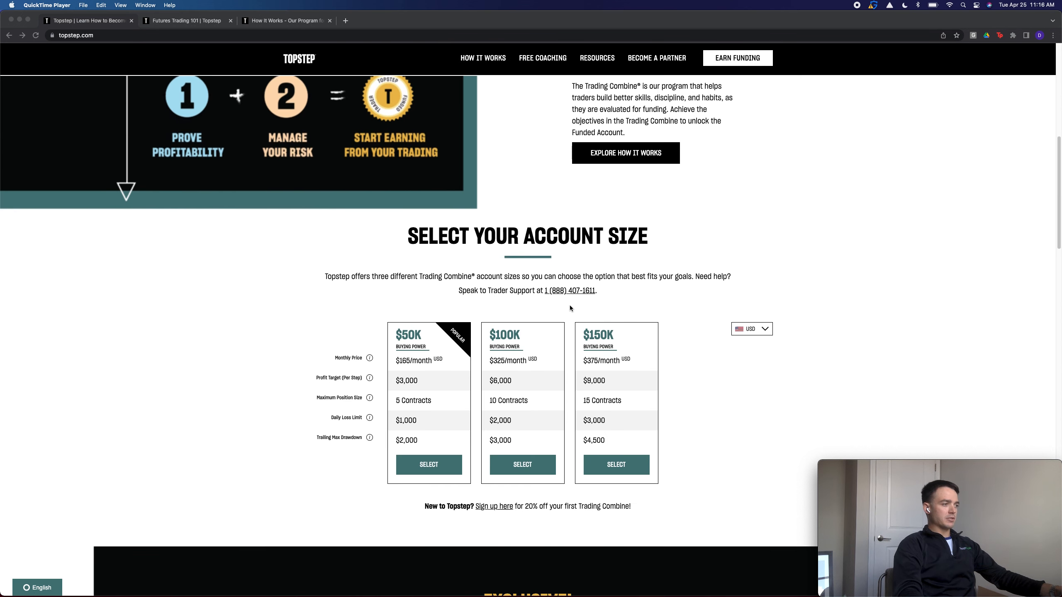
{"action": "scroll", "scroll_direction": "down", "scroll_amount": 3}
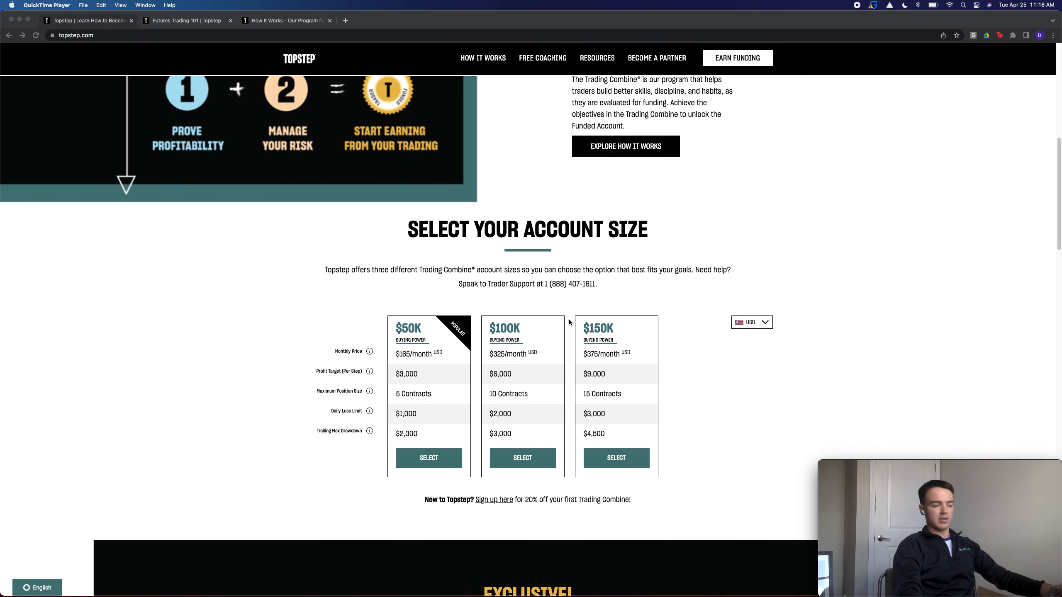
{"action": "scroll", "scroll_direction": "down", "scroll_amount": 3}
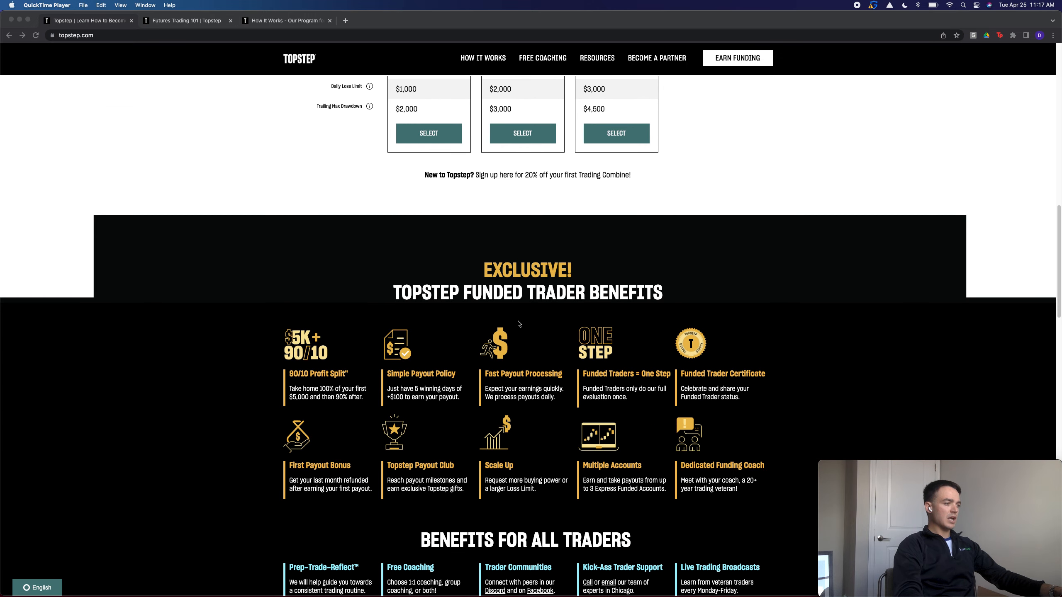
{"action": "scroll", "scroll_direction": "down", "scroll_amount": 3}
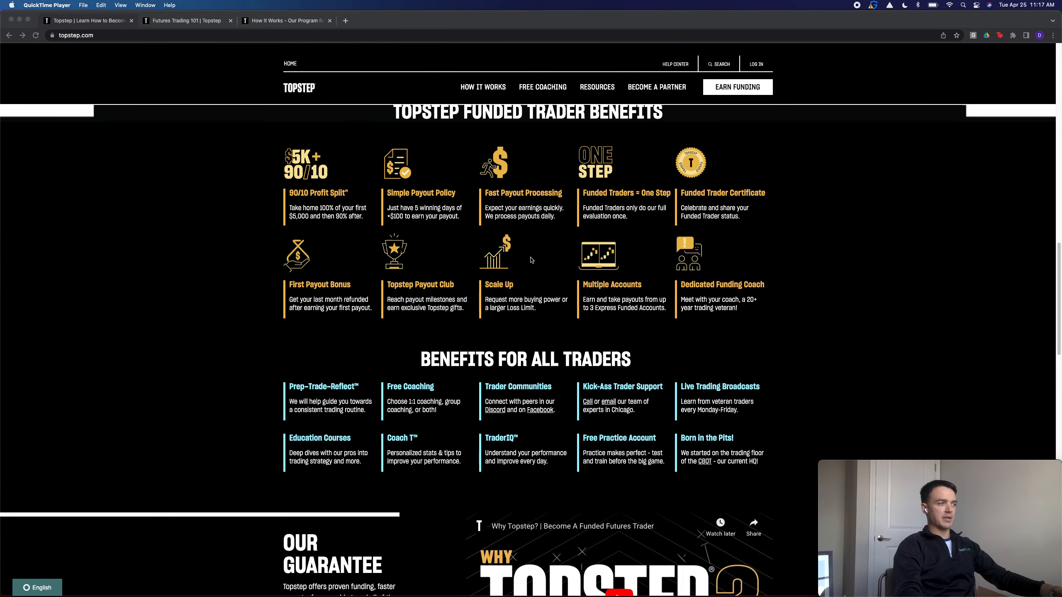
{"action": "scroll", "scroll_direction": "up", "scroll_amount": 3}
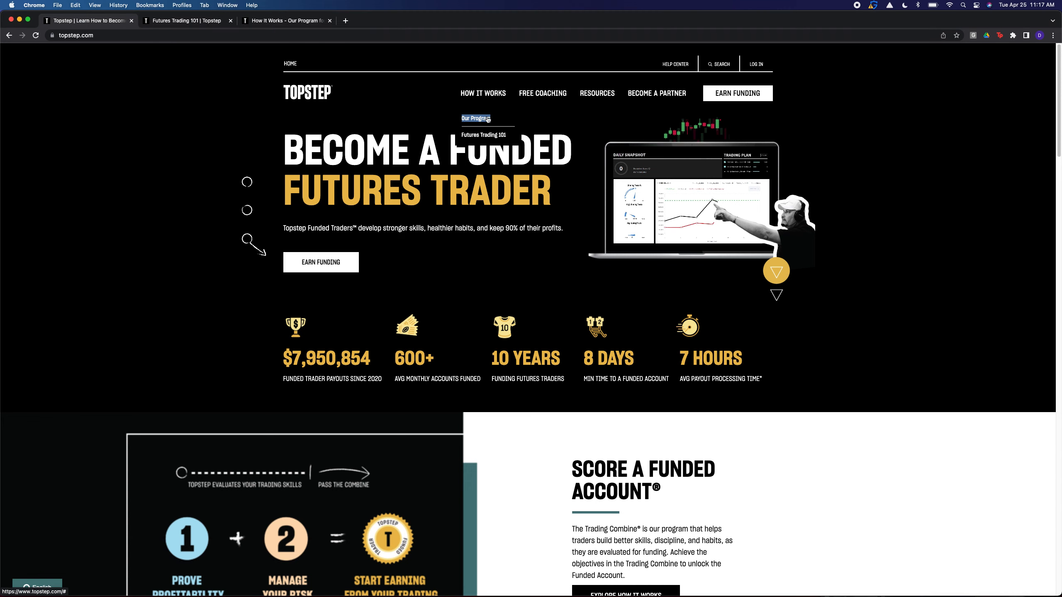
Go to Futures Trading 101 from How It Works and scroll through its beginner videos and resources.
{"action": "left_click", "coordinate": [483, 135]}
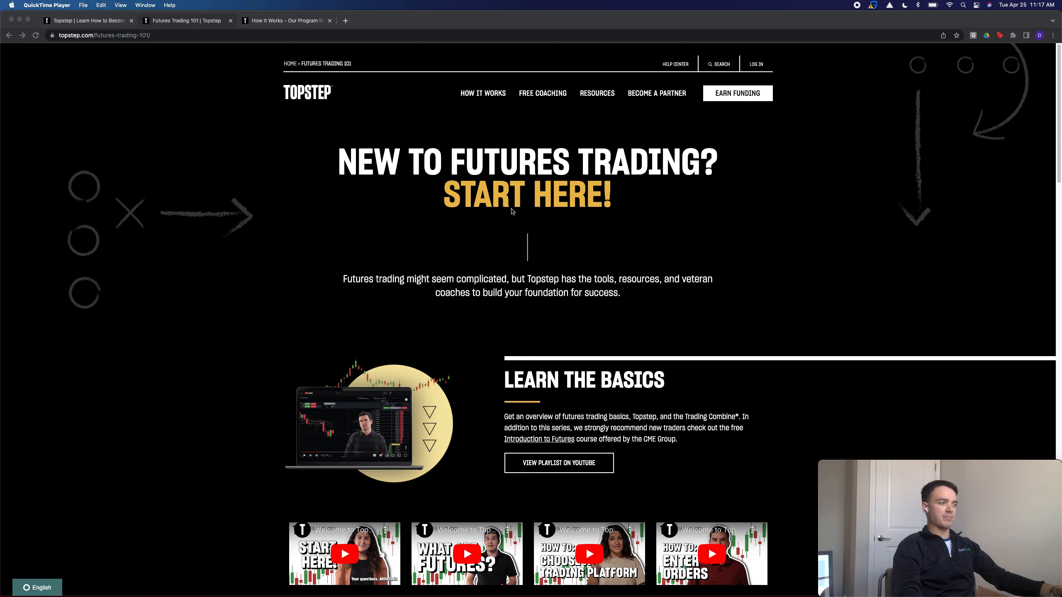
{"action": "scroll", "scroll_direction": "down", "scroll_amount": 3}
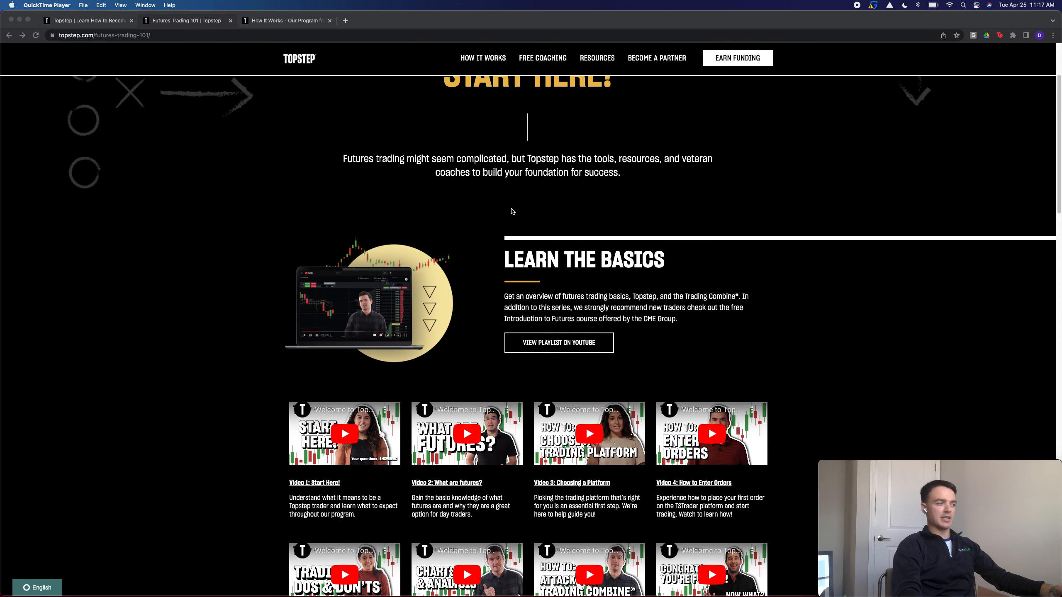
{"action": "scroll", "scroll_direction": "down", "scroll_amount": 3}
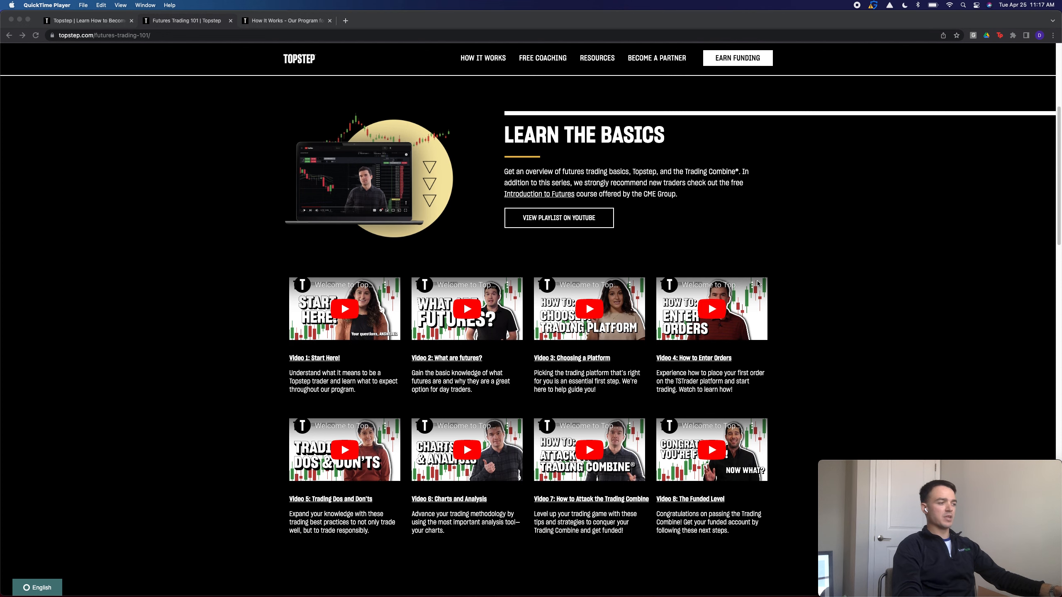
{"action": "scroll", "scroll_direction": "down", "scroll_amount": 3}
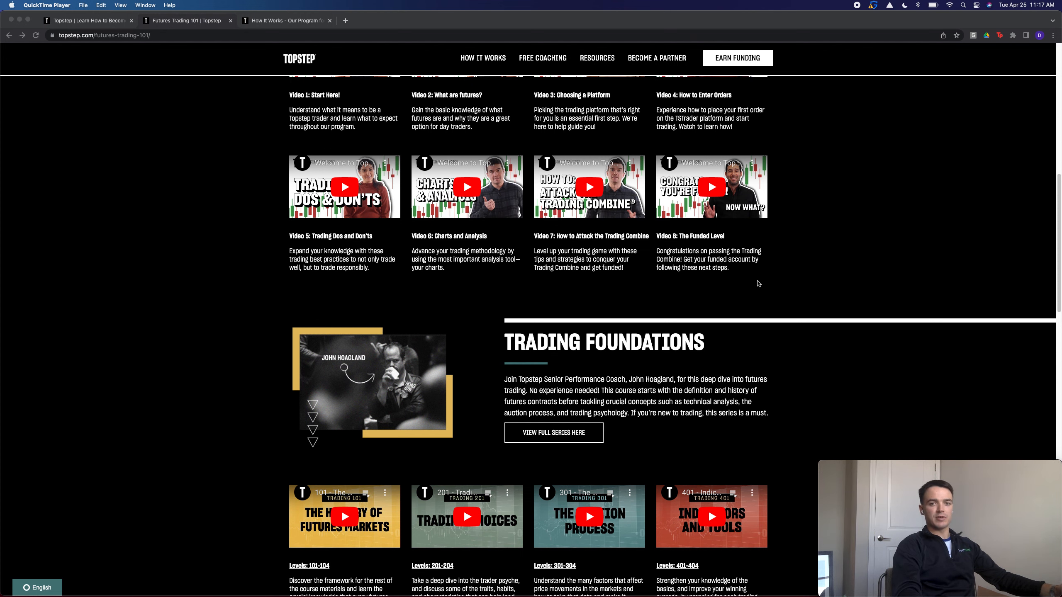
{"action": "scroll", "scroll_direction": "down", "scroll_amount": 3}
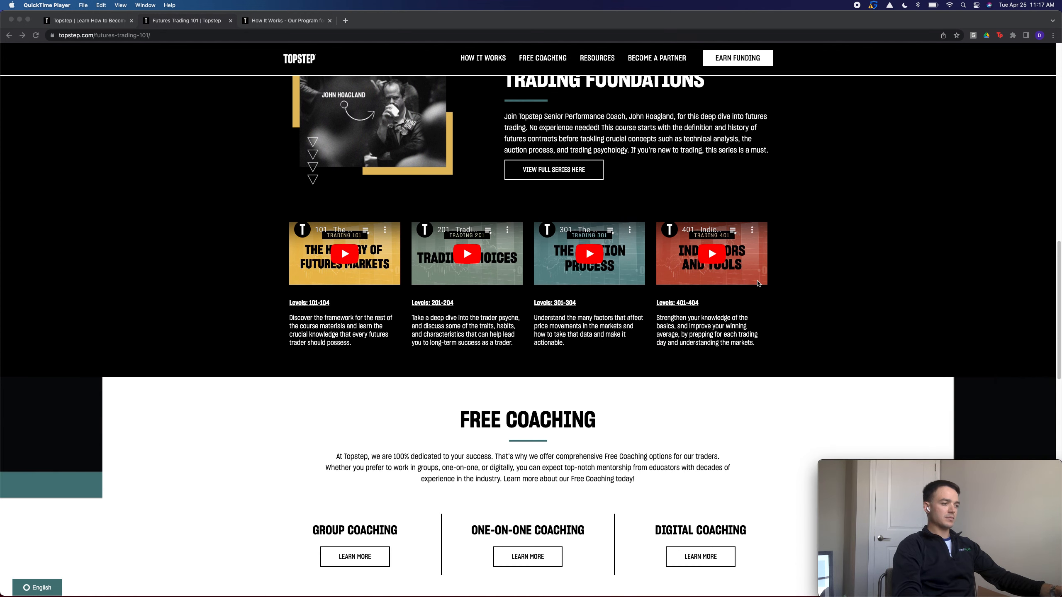
{"action": "scroll", "scroll_direction": "down", "scroll_amount": 3}
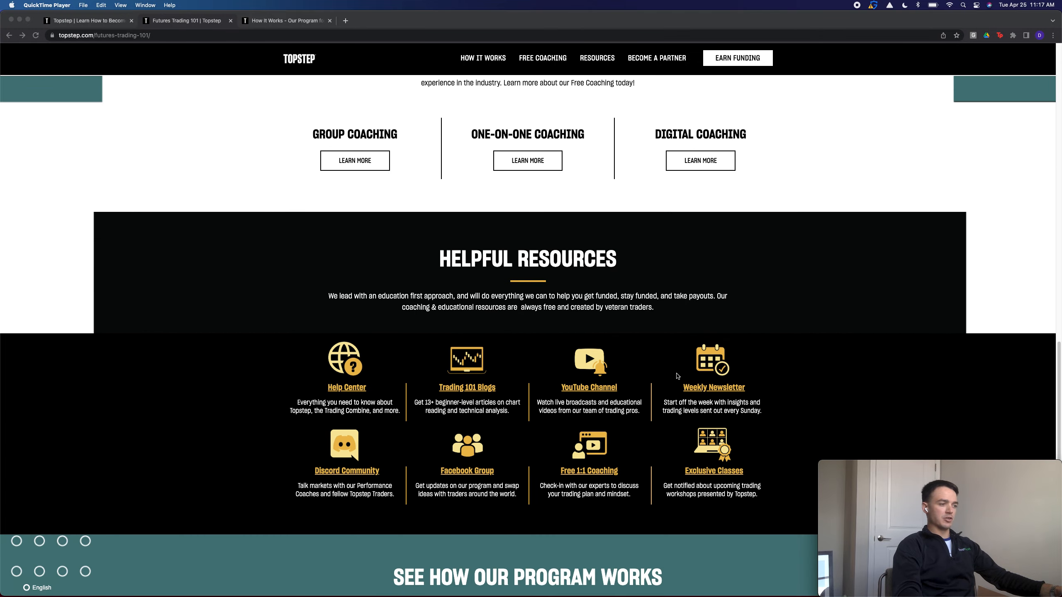
{"action": "scroll", "scroll_direction": "up", "scroll_amount": 3}
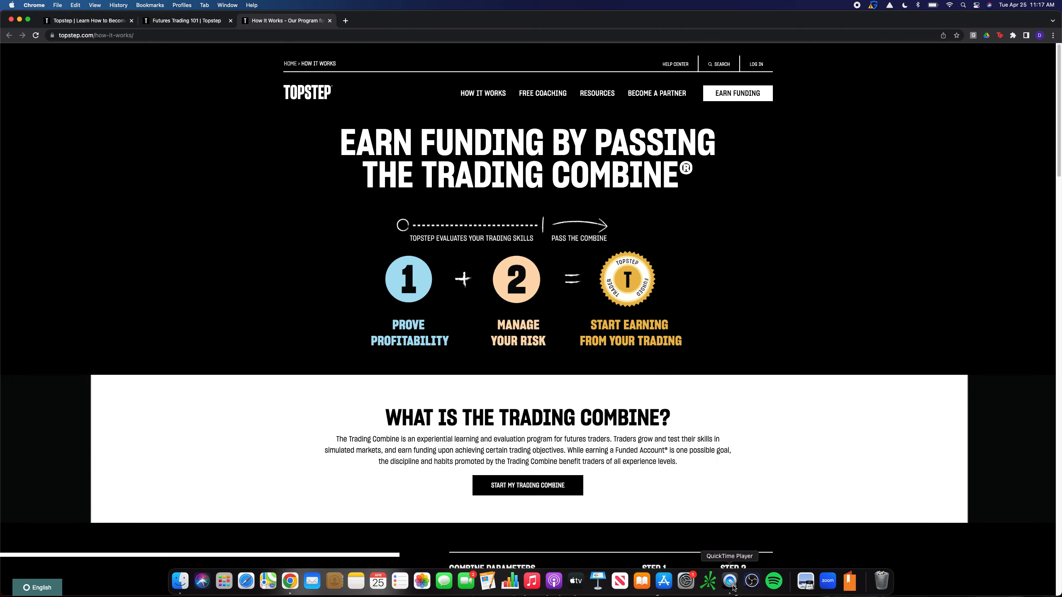
{"action": "left_click", "coordinate": [729, 580]}
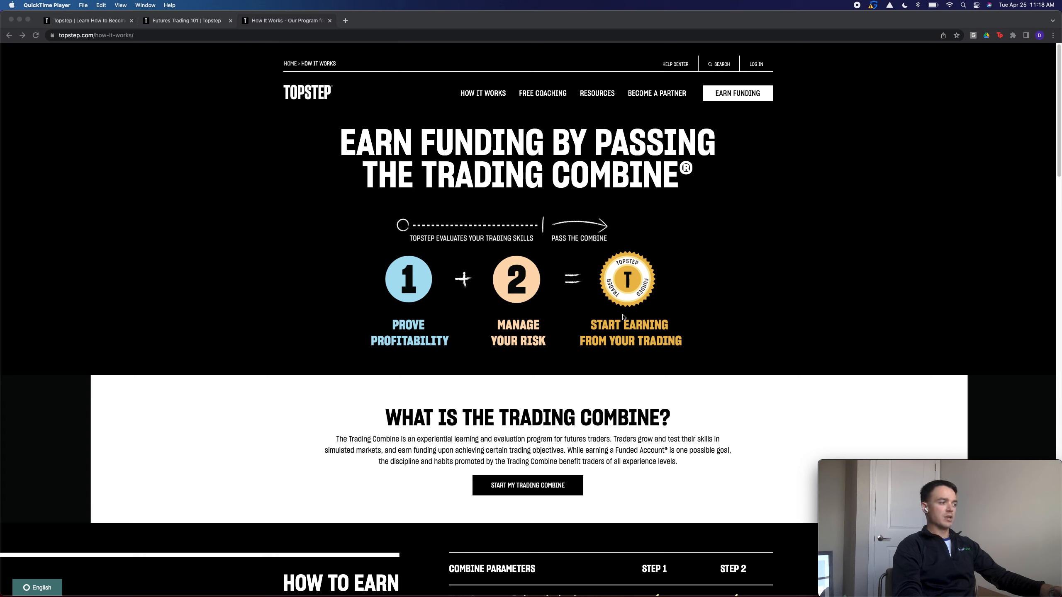
{"action": "mouse_move", "coordinate": [466, 319]}
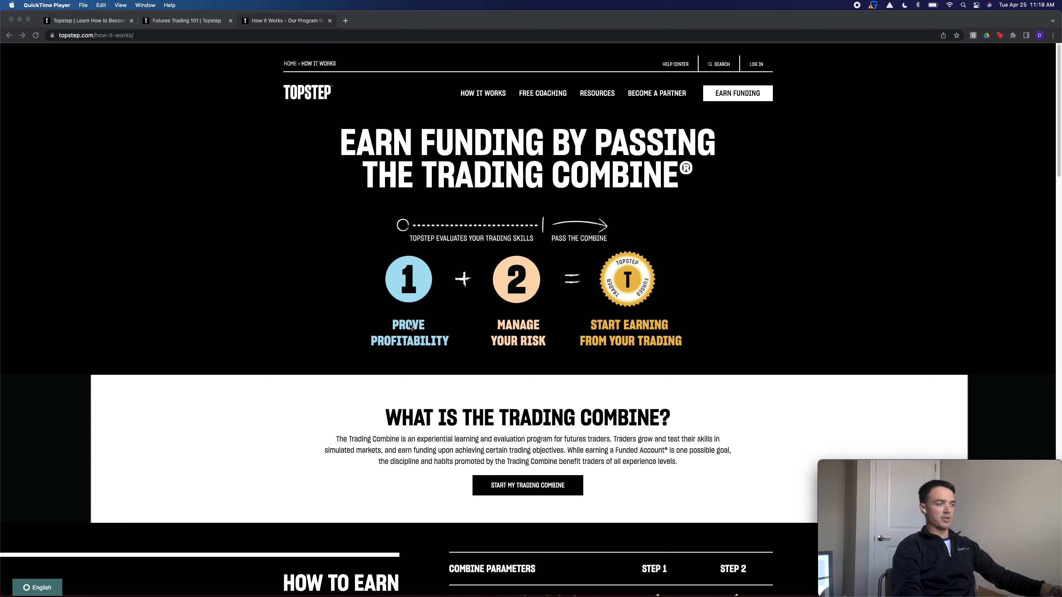
{"action": "mouse_move", "coordinate": [484, 306]}
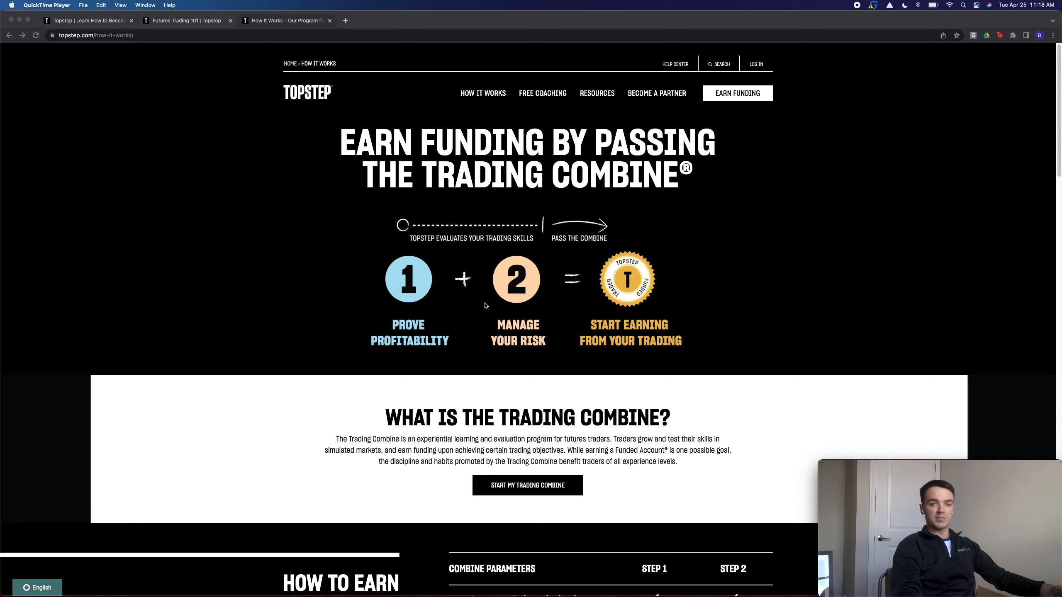
Scroll the How It Works page past the Combine Parameters table to the traded products section.
{"action": "scroll", "scroll_direction": "down", "scroll_amount": 3}
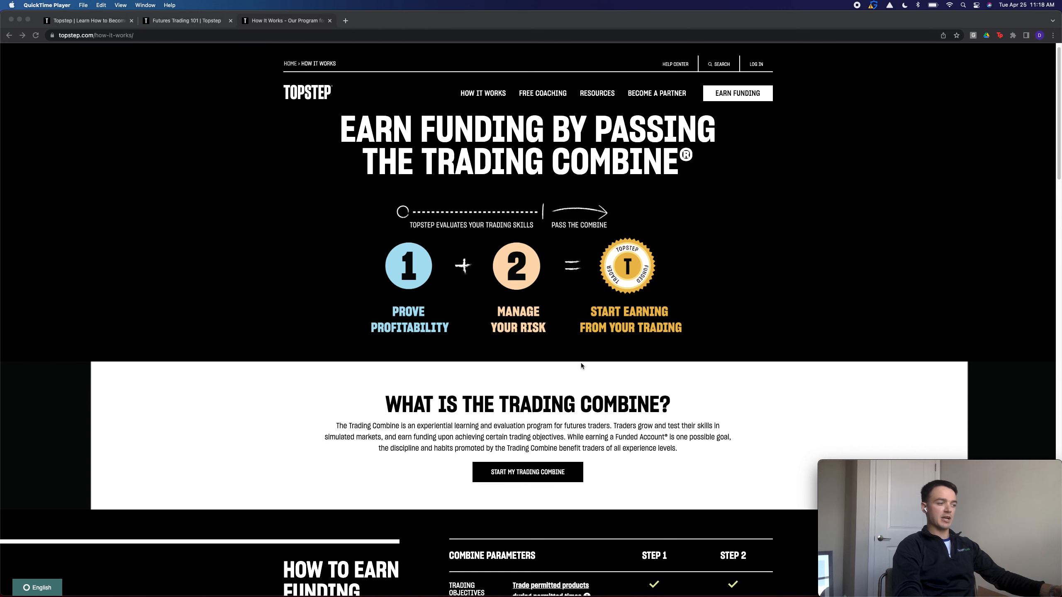
{"action": "scroll", "scroll_direction": "down", "scroll_amount": 3}
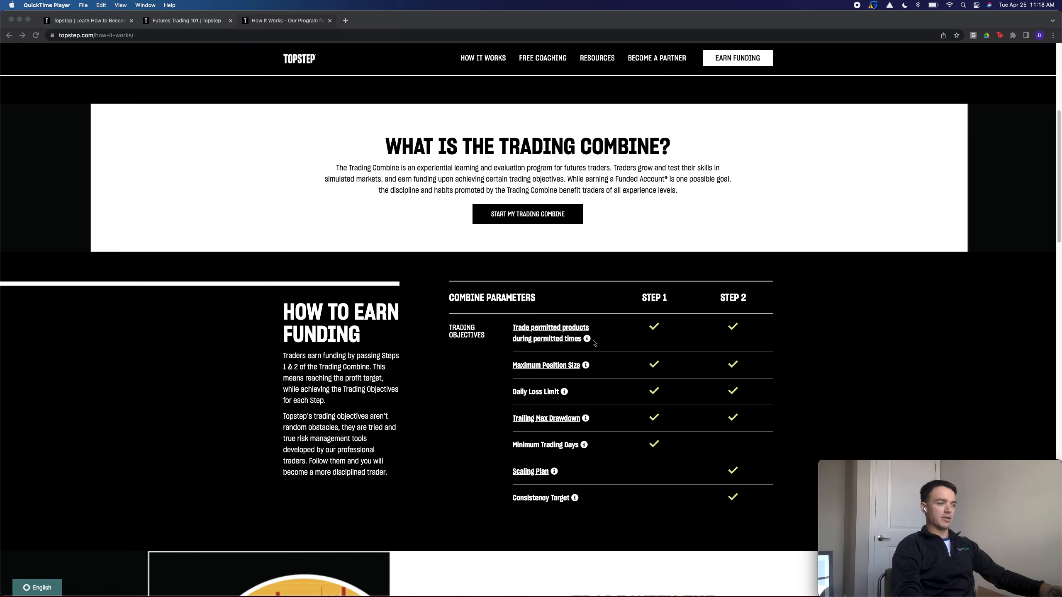
{"action": "mouse_move", "coordinate": [591, 346]}
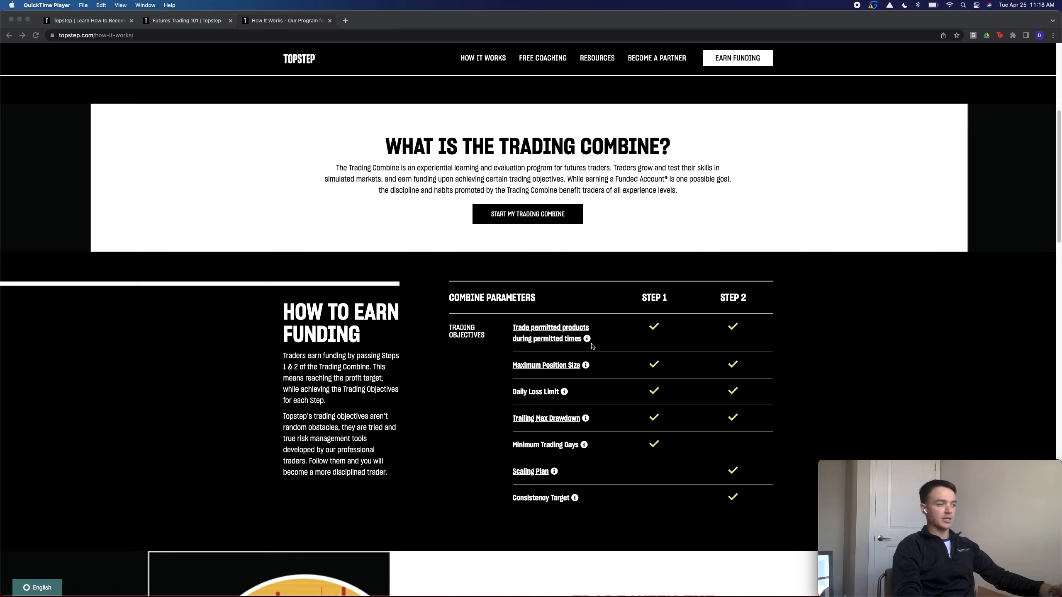
{"action": "mouse_move", "coordinate": [586, 371]}
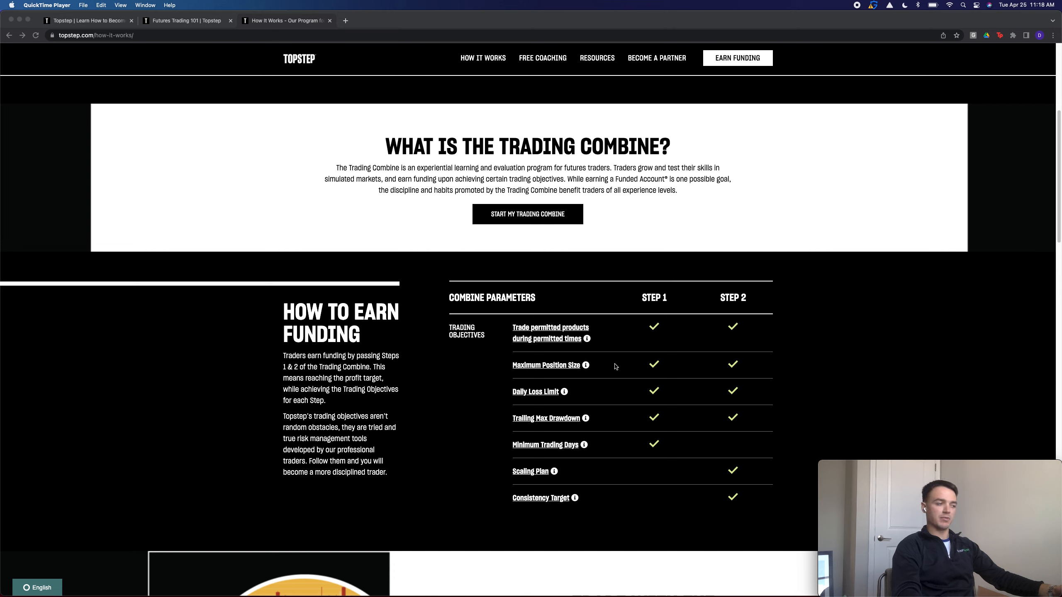
{"action": "mouse_move", "coordinate": [589, 403]}
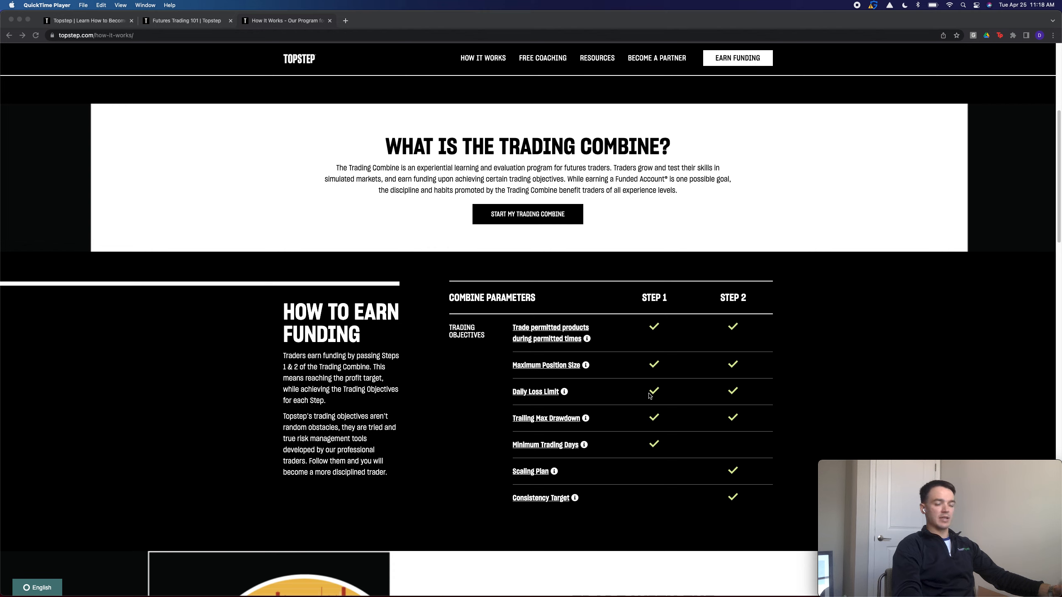
{"action": "mouse_move", "coordinate": [678, 389]}
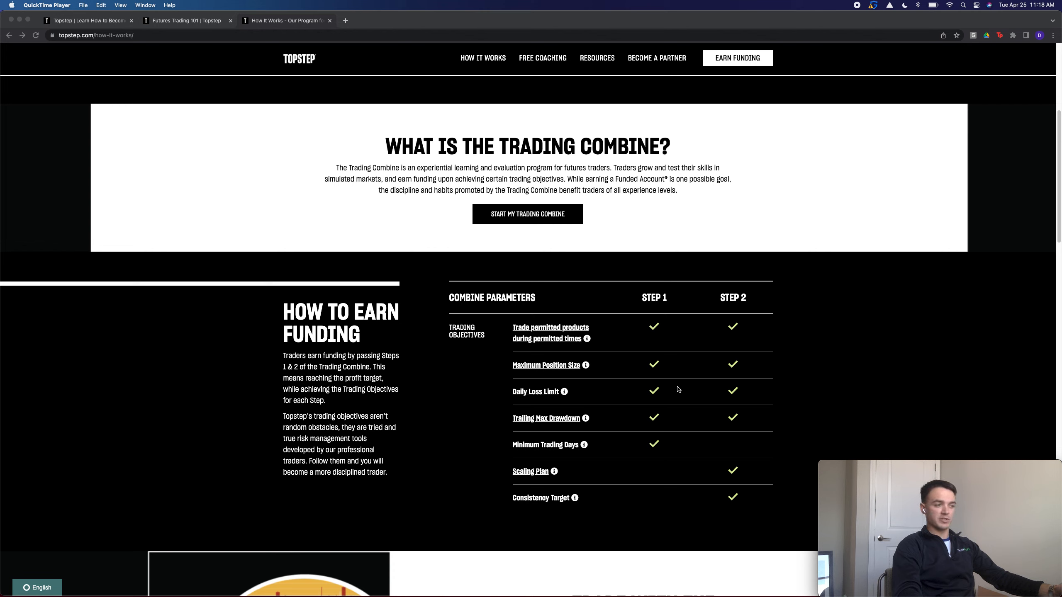
{"action": "mouse_move", "coordinate": [591, 420]}
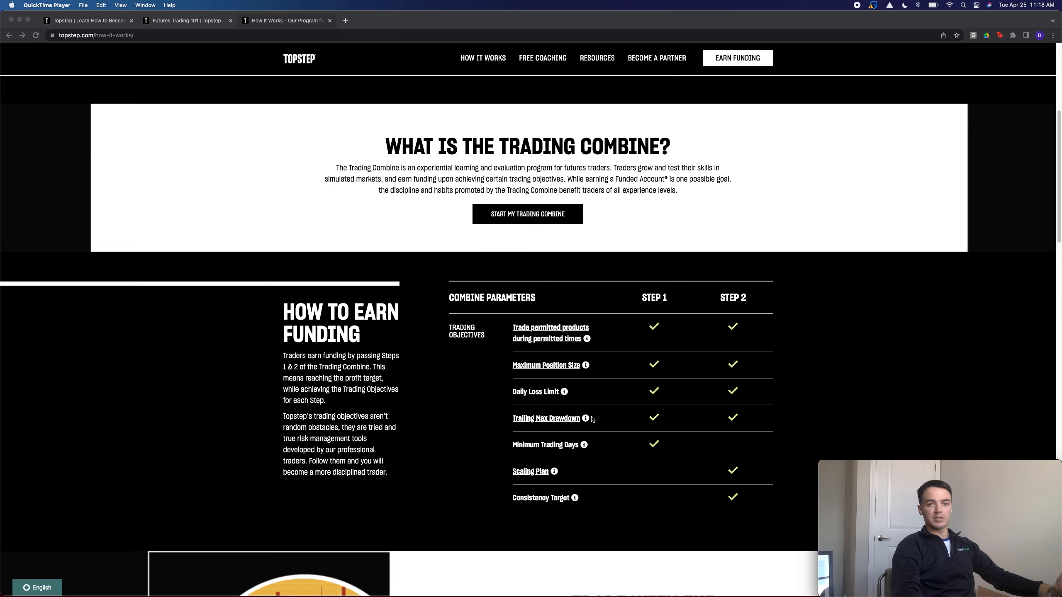
{"action": "mouse_move", "coordinate": [584, 445]}
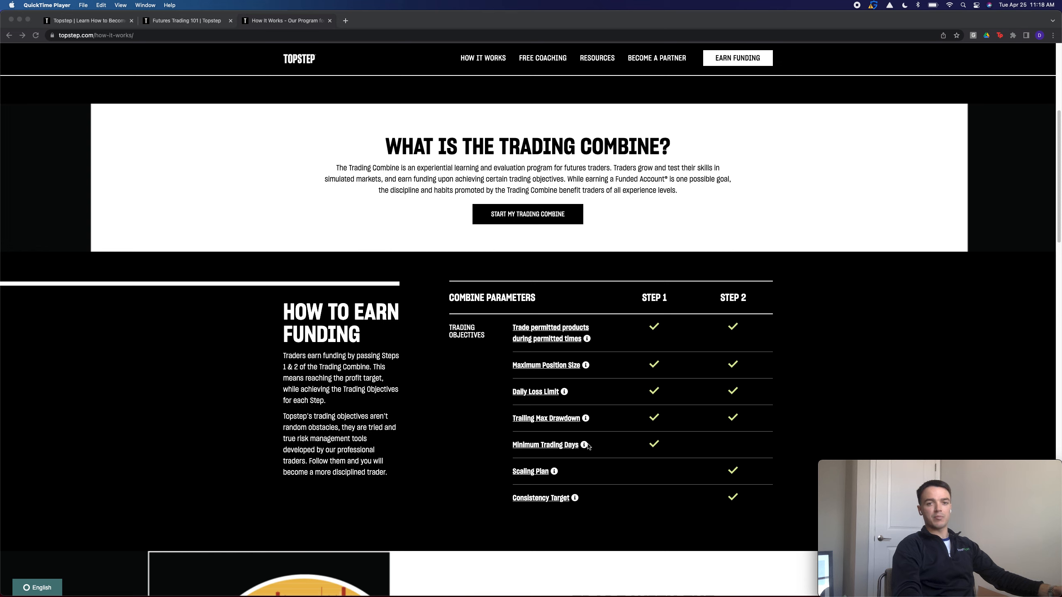
{"action": "mouse_move", "coordinate": [586, 444]}
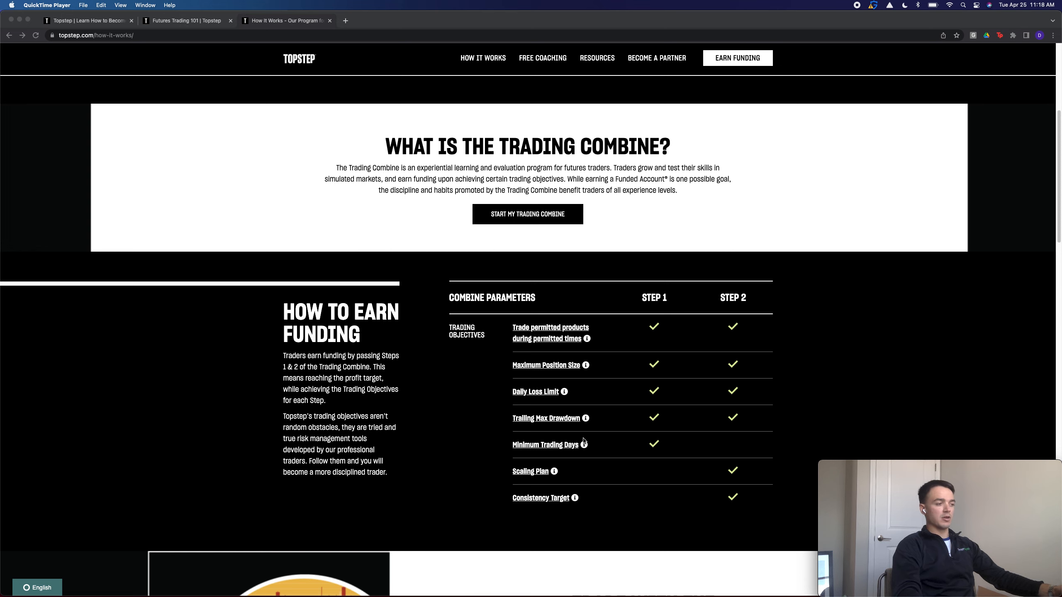
{"action": "scroll", "scroll_direction": "down", "scroll_amount": 3}
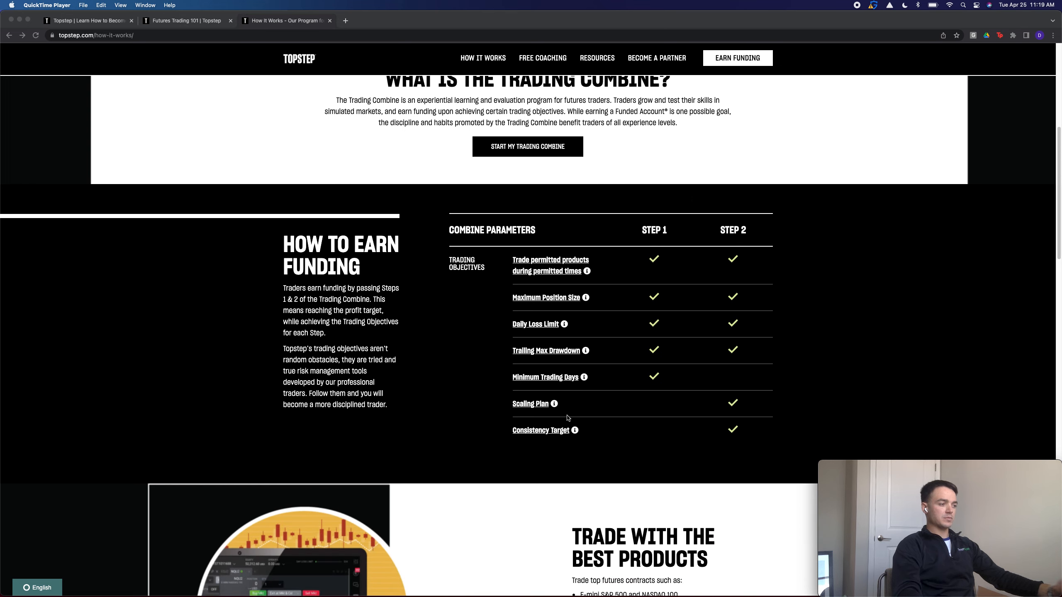
{"action": "mouse_move", "coordinate": [563, 415]}
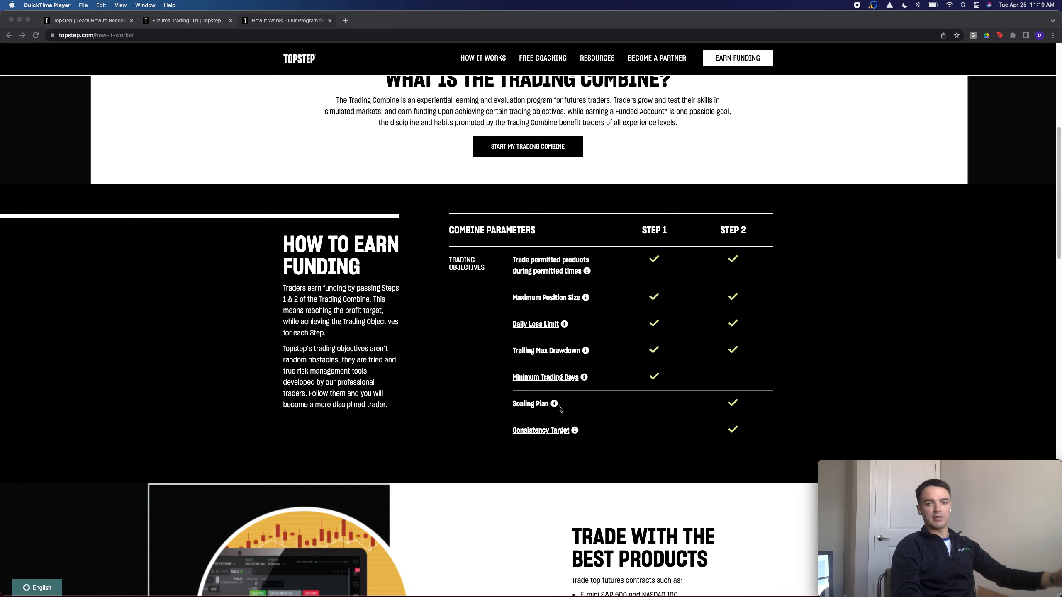
{"action": "scroll", "scroll_direction": "down", "scroll_amount": 3}
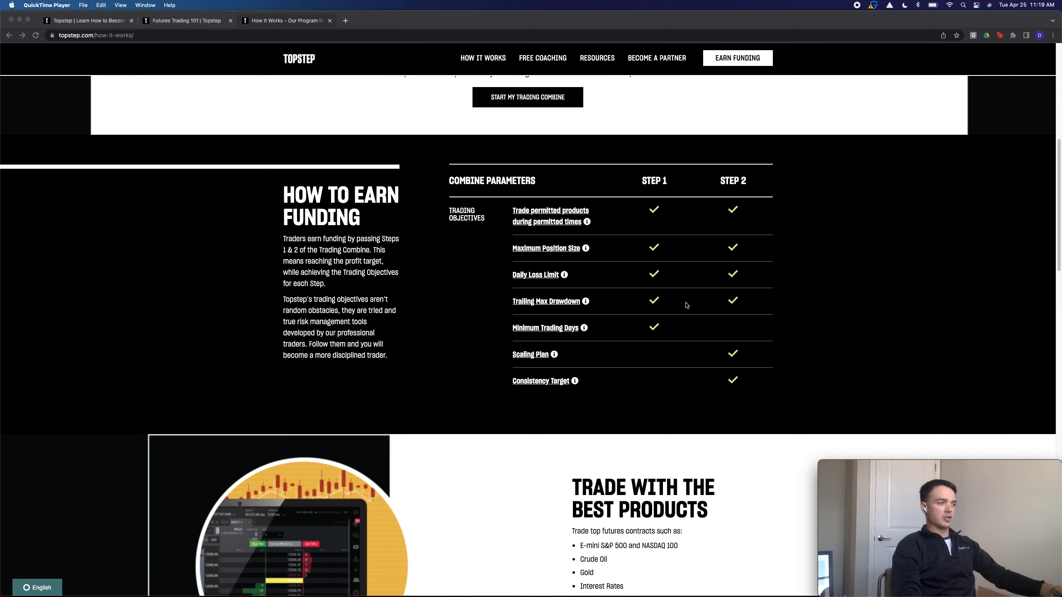
{"action": "mouse_move", "coordinate": [720, 356]}
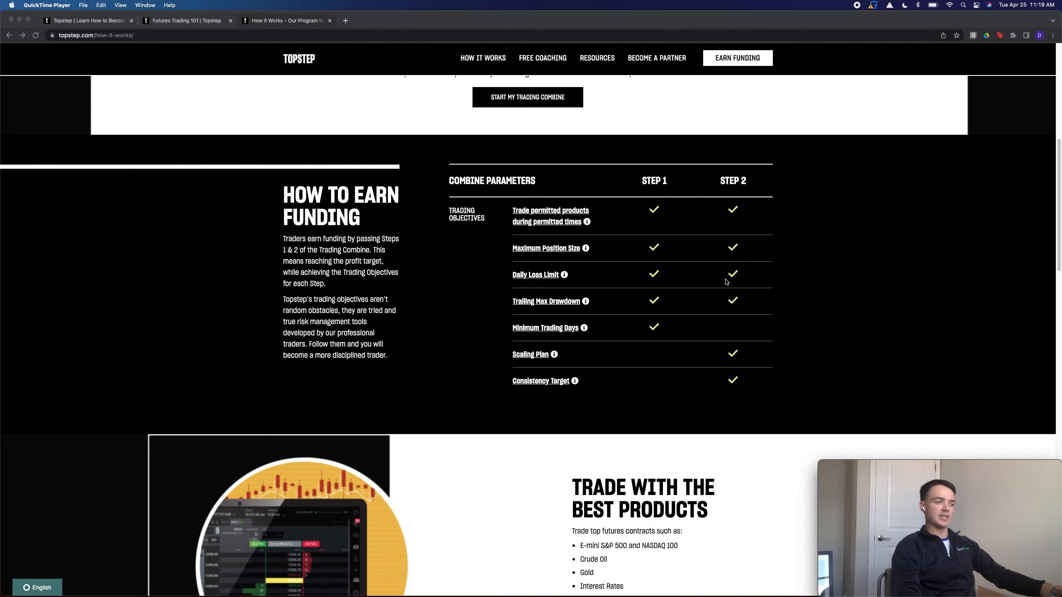
{"action": "scroll", "scroll_direction": "down", "scroll_amount": 3}
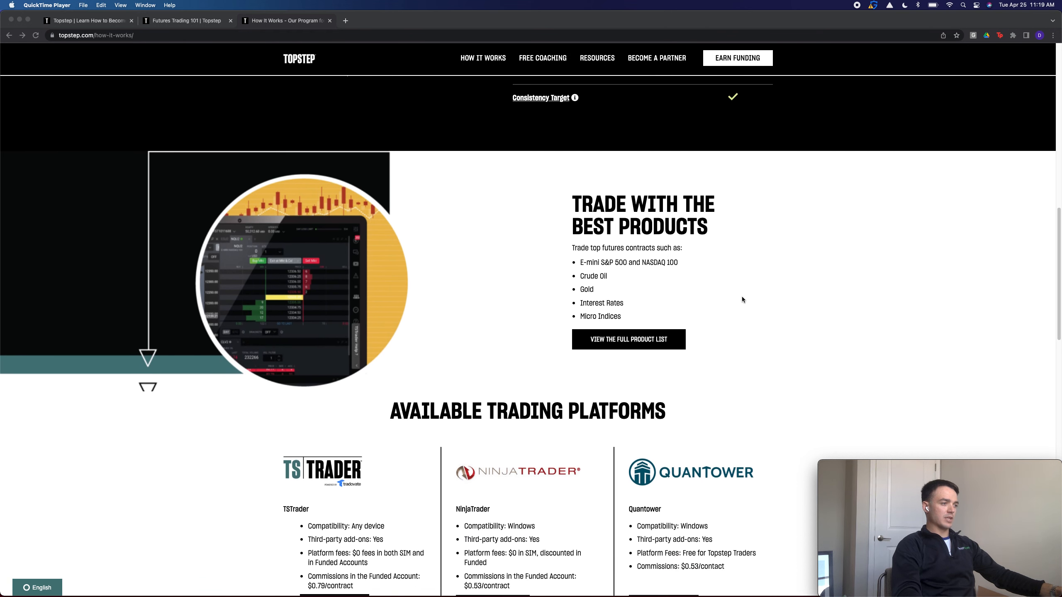
{"action": "mouse_move", "coordinate": [654, 231]}
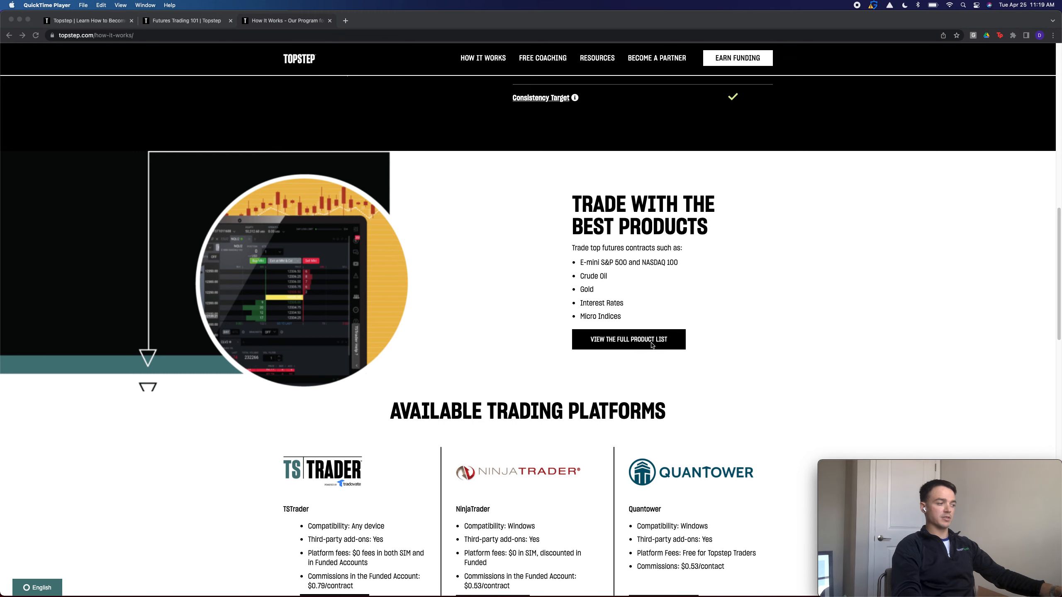
Scroll to the TSTrader, NinjaTrader and Quantower platform cards with their Learn More buttons.
{"action": "scroll", "scroll_direction": "down", "scroll_amount": 3}
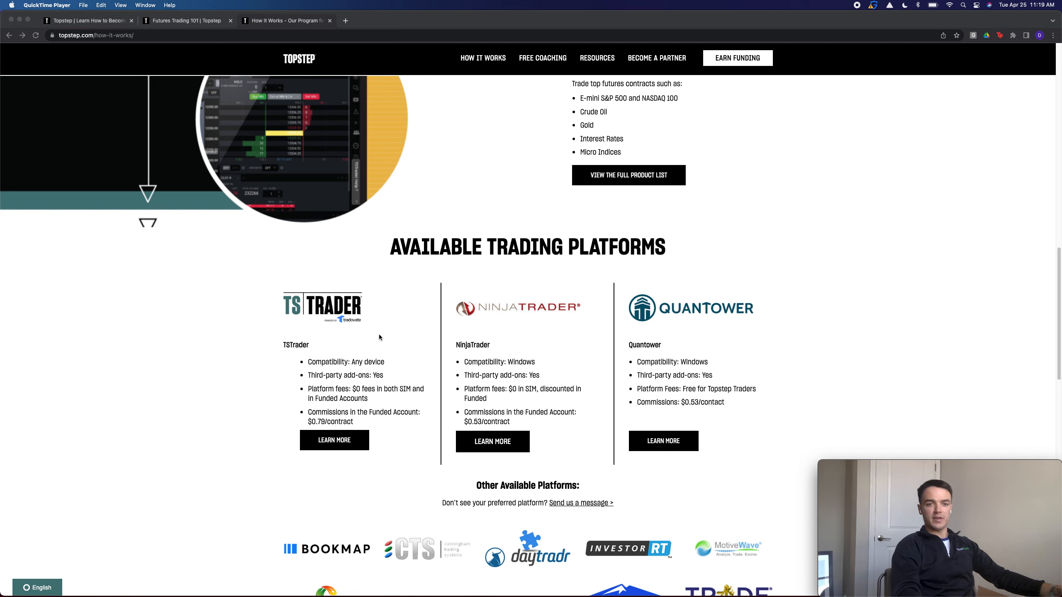
{"action": "mouse_move", "coordinate": [319, 322]}
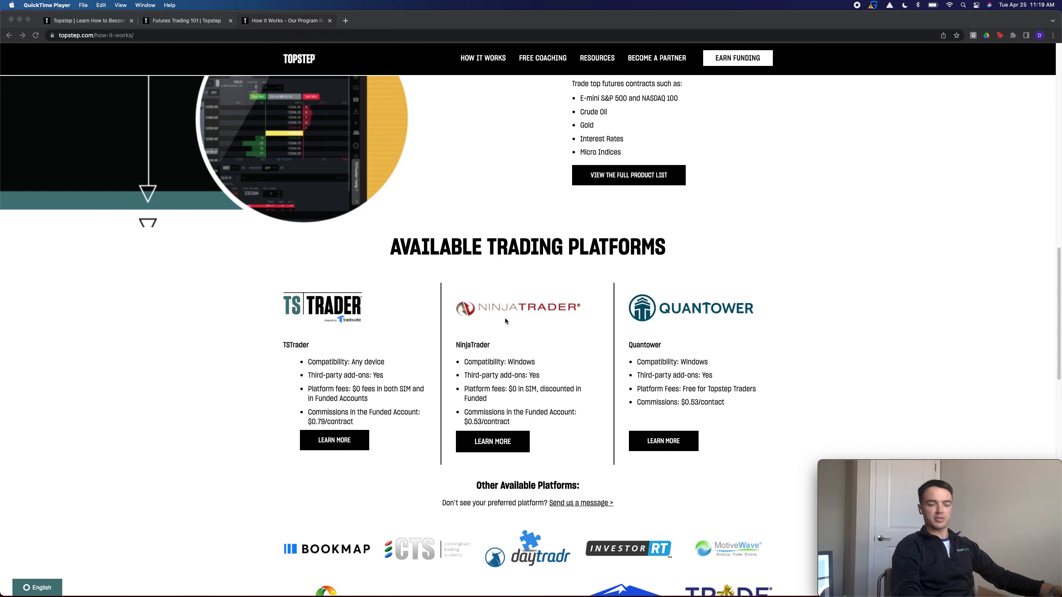
Scroll past the other platform logos to the Exclusive Funded Trader Benefits grid.
{"action": "scroll", "scroll_direction": "down", "scroll_amount": 3}
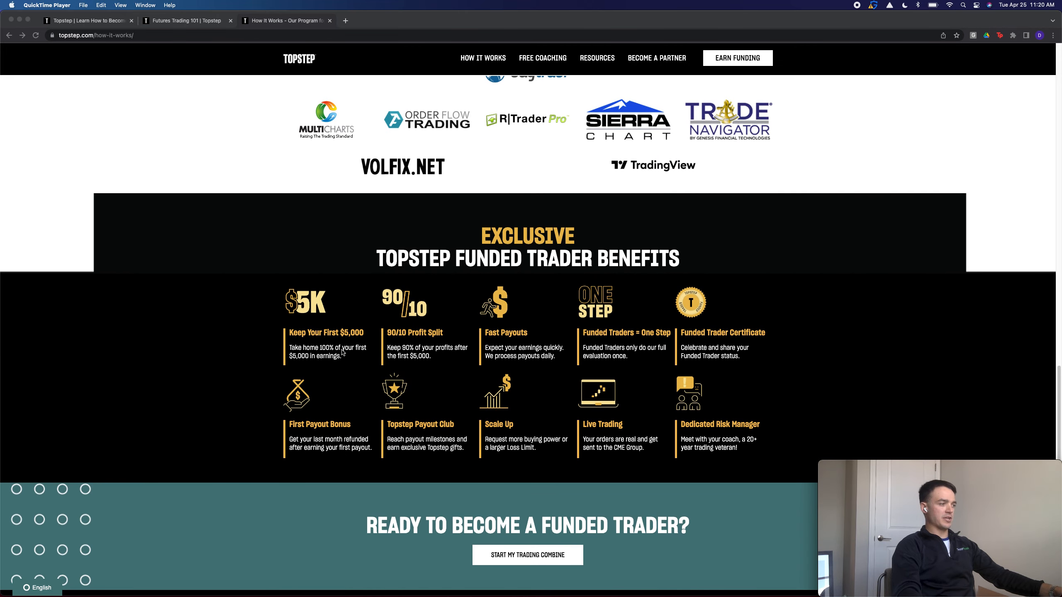
{"action": "mouse_move", "coordinate": [429, 337]}
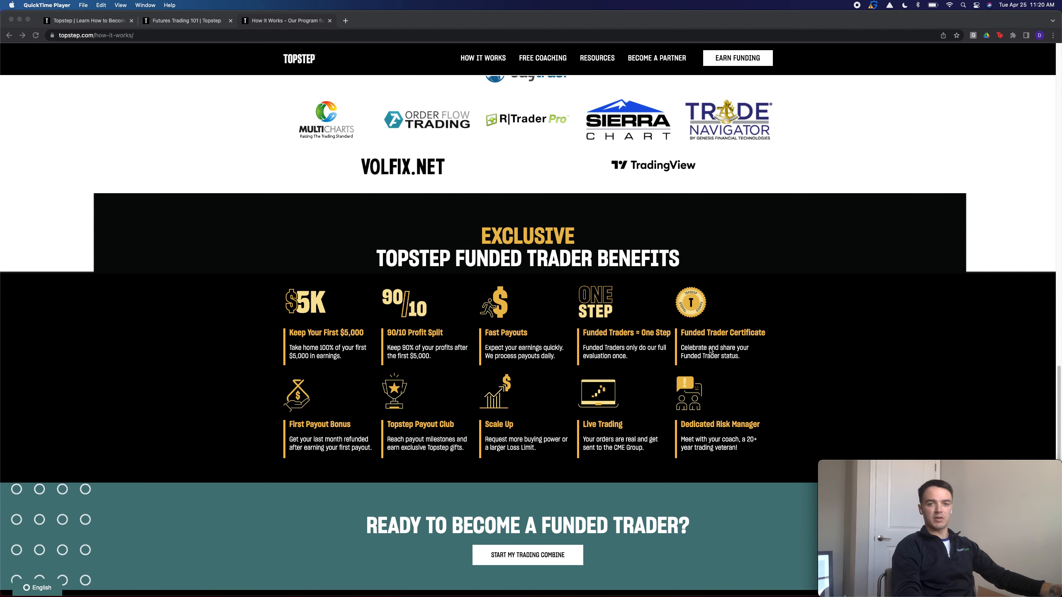
Scroll back up toward the Earn Funding by Passing the Trading Combine heading.
{"action": "scroll", "scroll_direction": "down", "scroll_amount": 3}
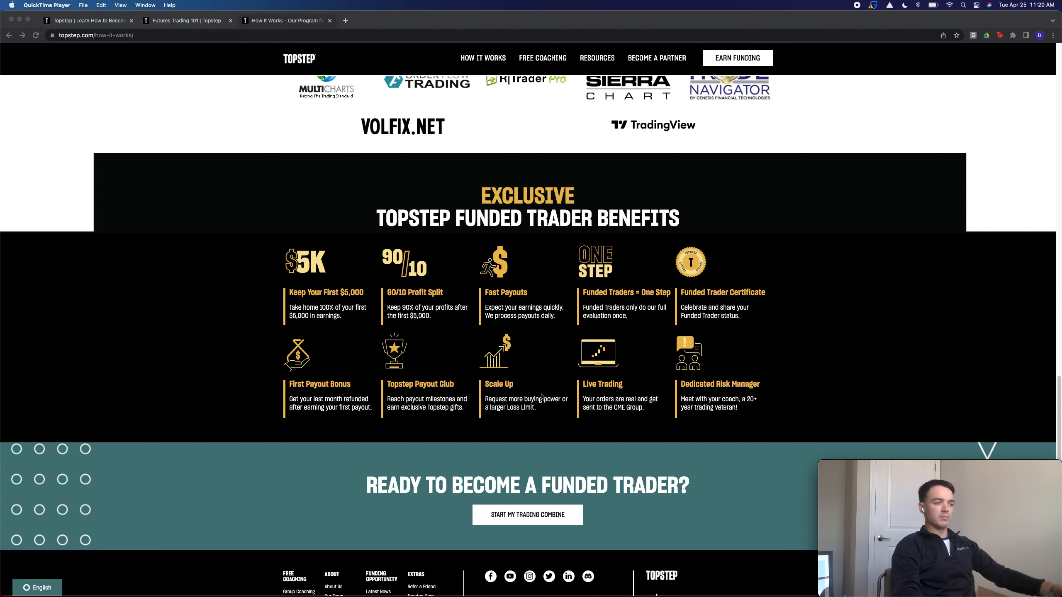
{"action": "scroll", "scroll_direction": "up", "scroll_amount": 3}
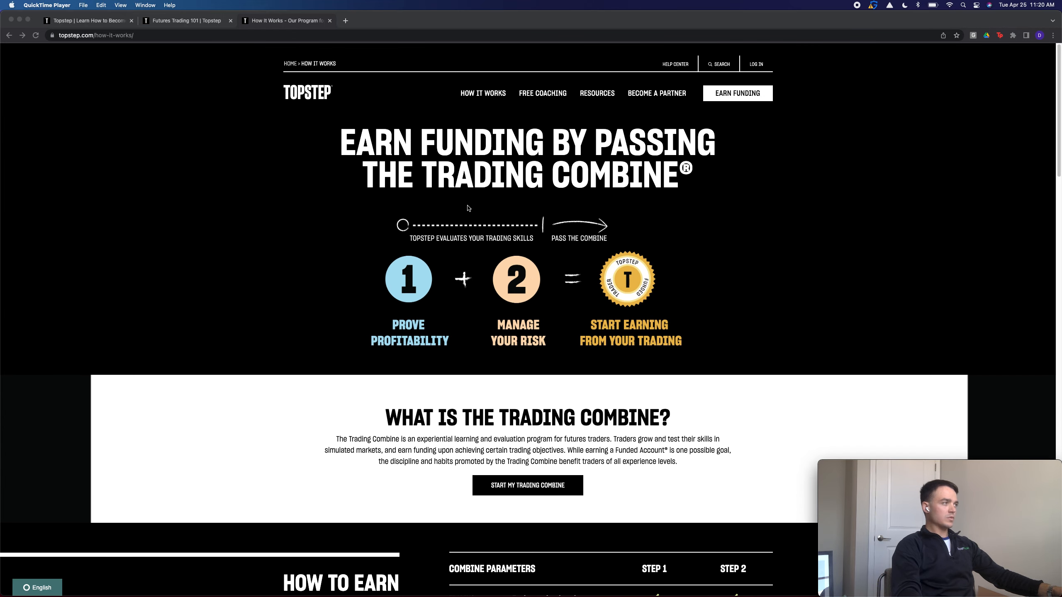
{"action": "mouse_move", "coordinate": [410, 175]}
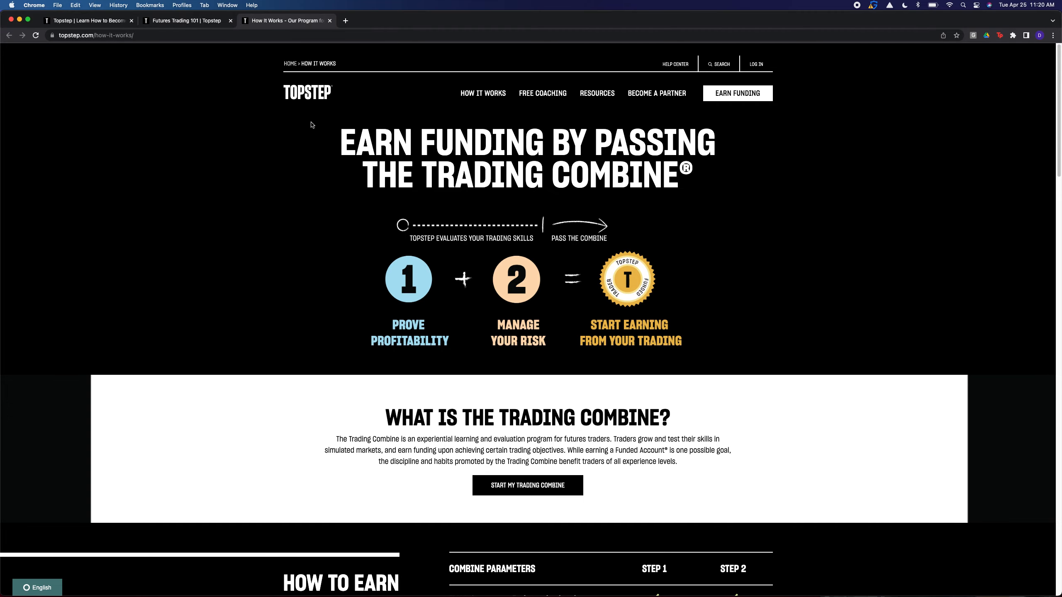
Scroll the homepage to the $50K, $100K and $150K Trading Combine pricing table.
{"action": "scroll", "scroll_direction": "down", "scroll_amount": 3}
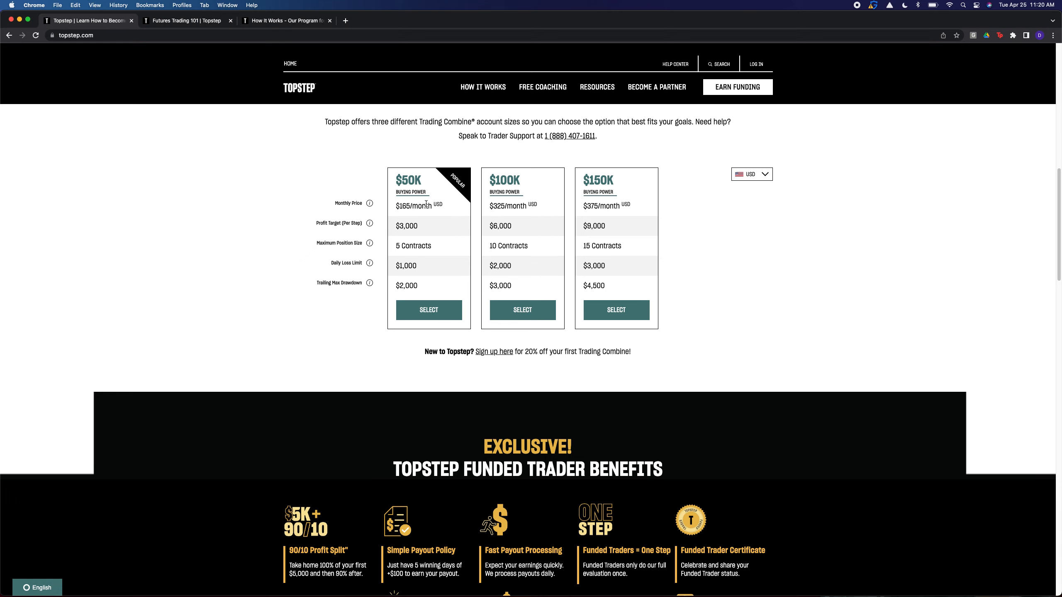
{"action": "mouse_move", "coordinate": [418, 260]}
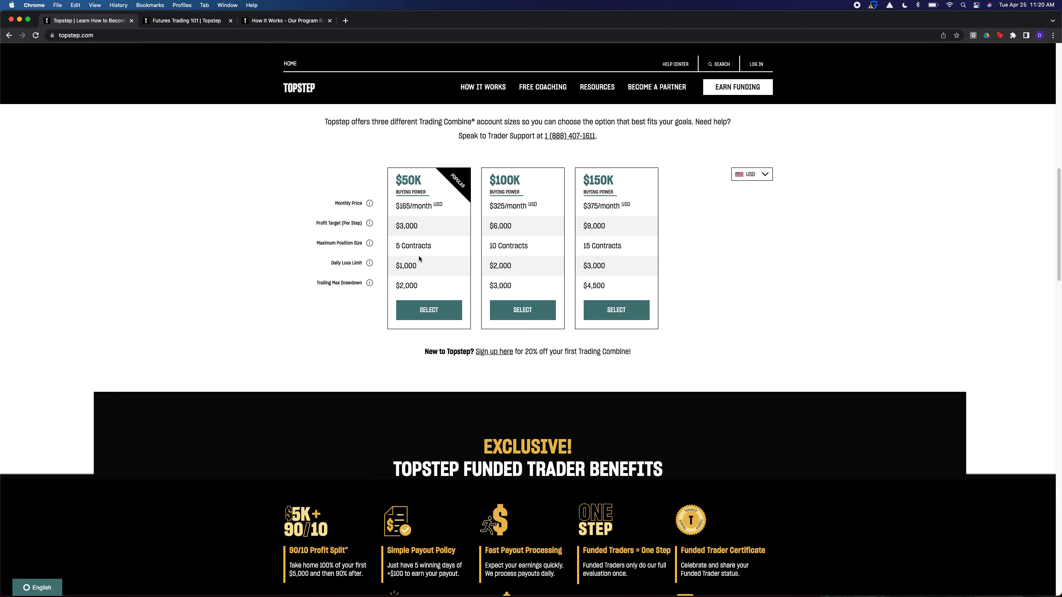
{"action": "mouse_move", "coordinate": [442, 198]}
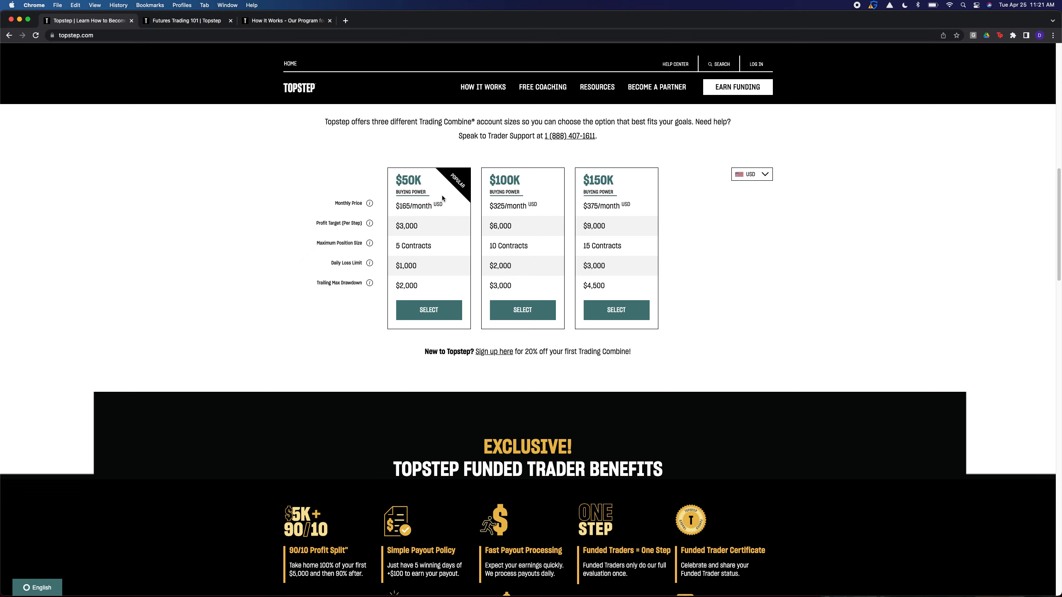
{"action": "mouse_move", "coordinate": [427, 194]}
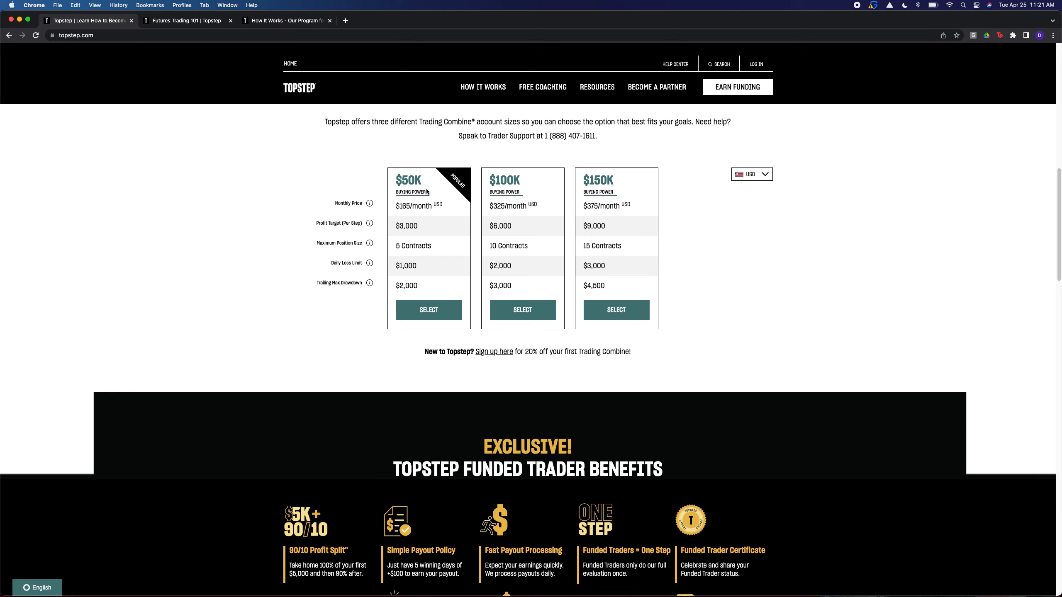
{"action": "mouse_move", "coordinate": [412, 266]}
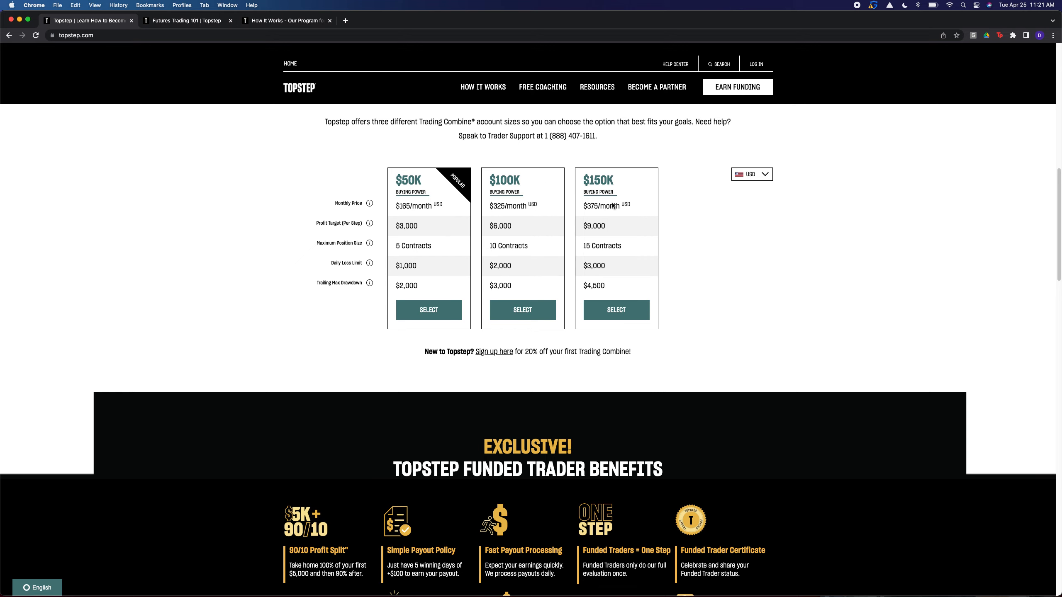
{"action": "mouse_move", "coordinate": [492, 281]}
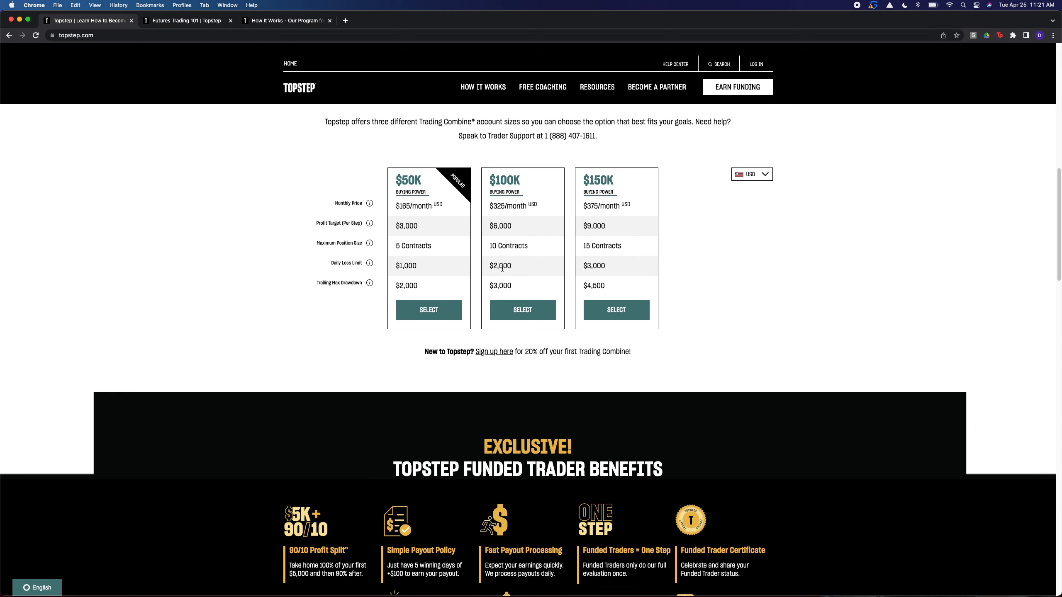
{"action": "mouse_move", "coordinate": [444, 267]}
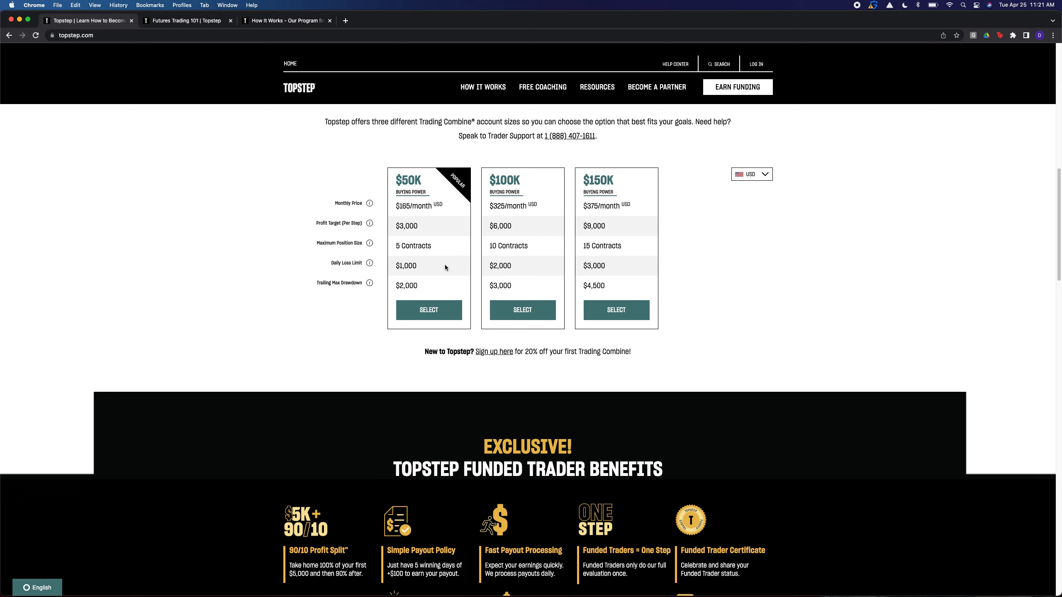
{"action": "mouse_move", "coordinate": [471, 272]}
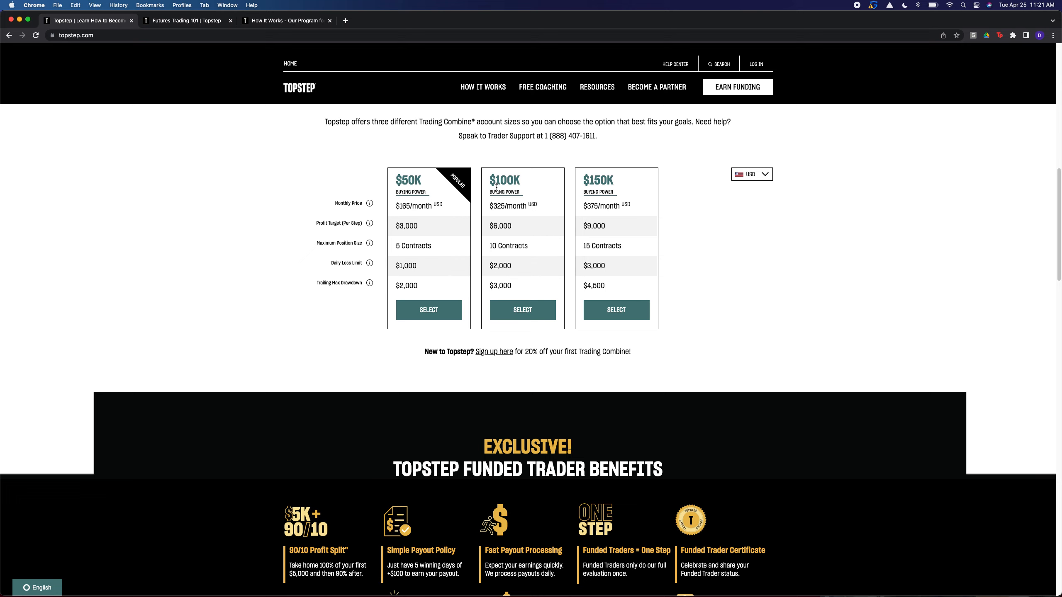
{"action": "mouse_move", "coordinate": [534, 207]}
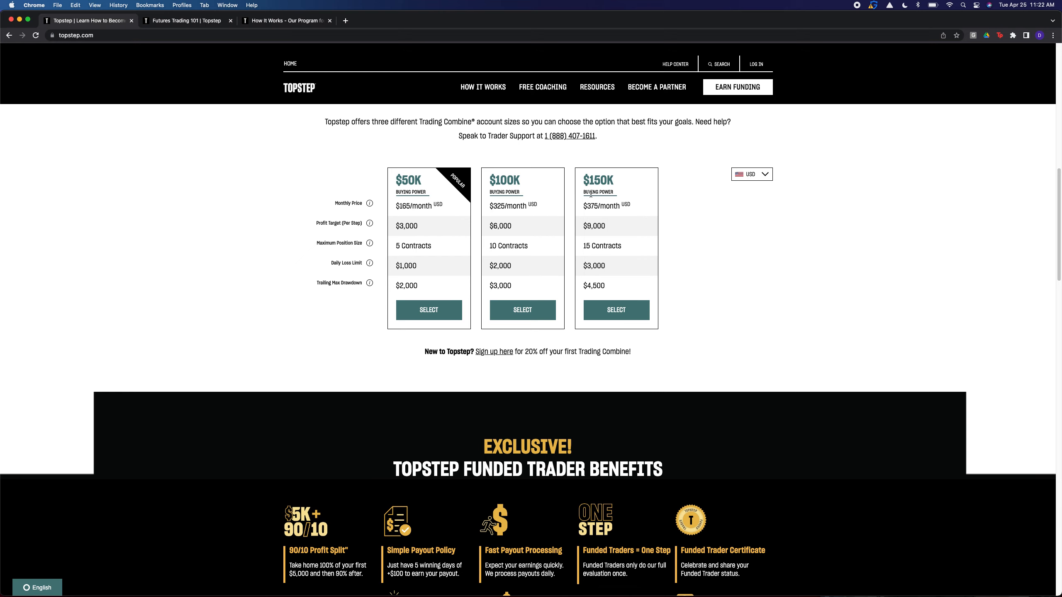
{"action": "mouse_move", "coordinate": [630, 238]}
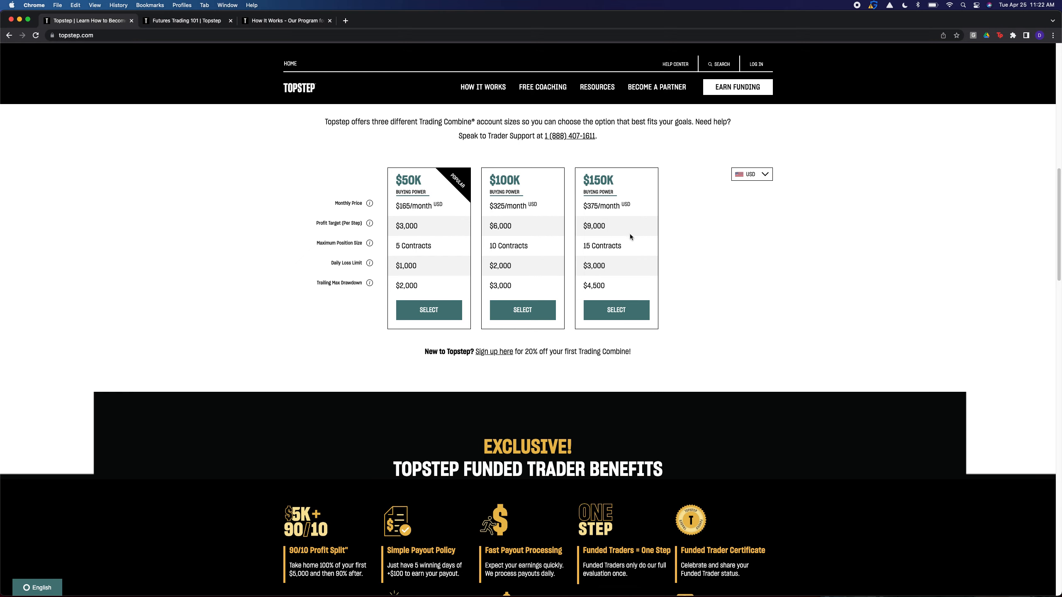
Adjust the view to the Select Your Account Size heading above the three-plan comparison.
{"action": "scroll", "scroll_direction": "down", "scroll_amount": 3}
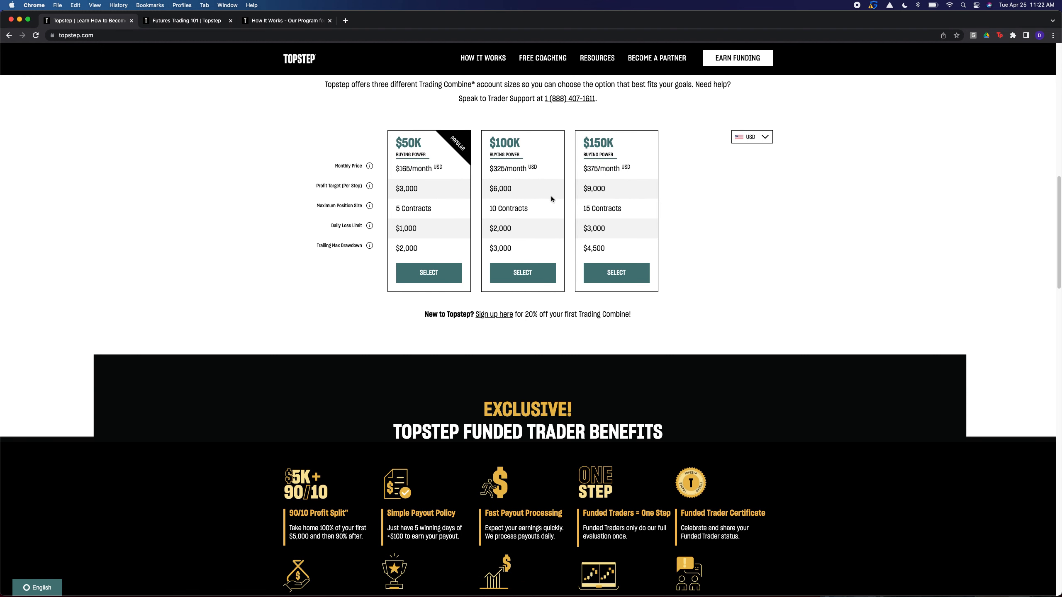
{"action": "mouse_move", "coordinate": [485, 220]}
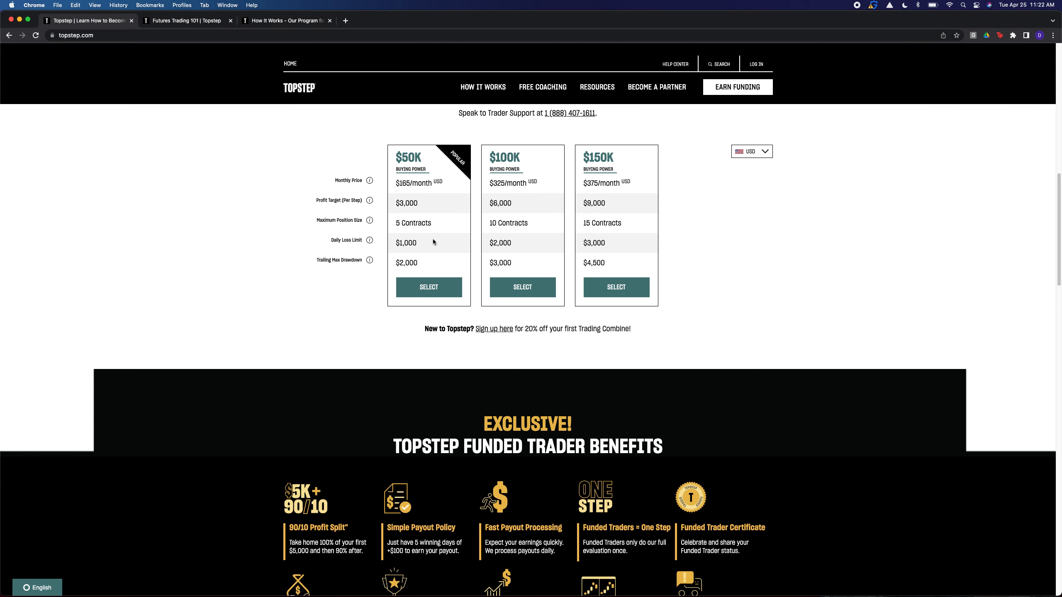
{"action": "mouse_move", "coordinate": [420, 234]}
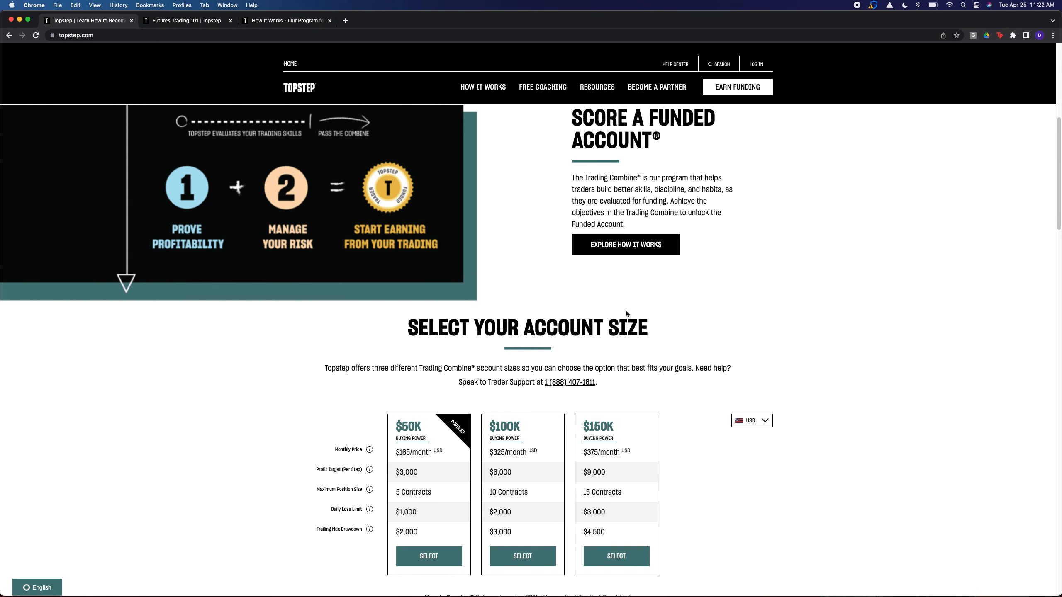
{"action": "mouse_move", "coordinate": [629, 312]}
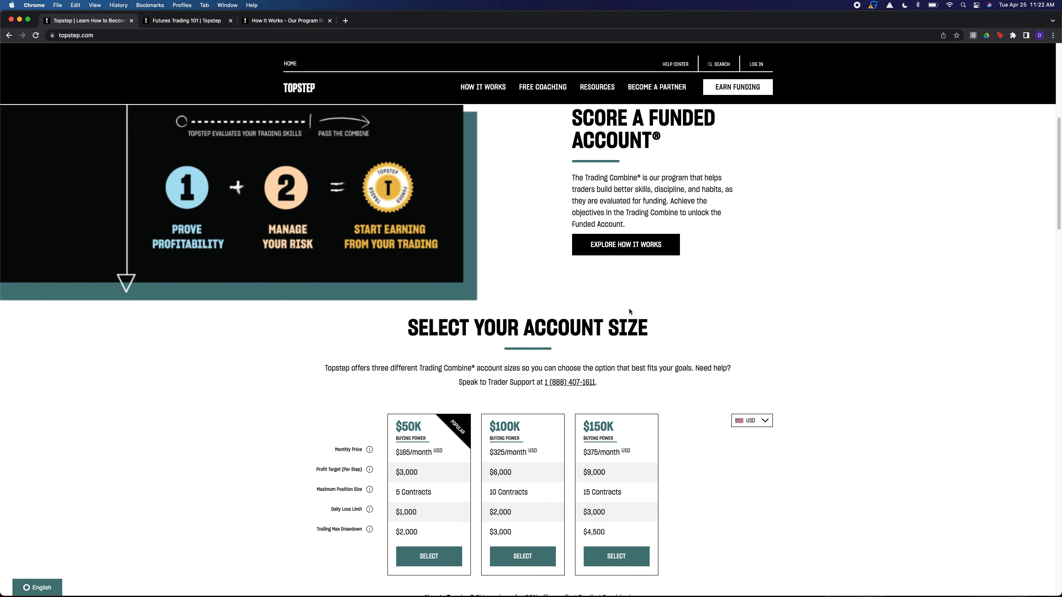
Scroll up to the funded-trader payout statistics banner above Score a Funded Account.
{"action": "scroll", "scroll_direction": "up", "scroll_amount": 3}
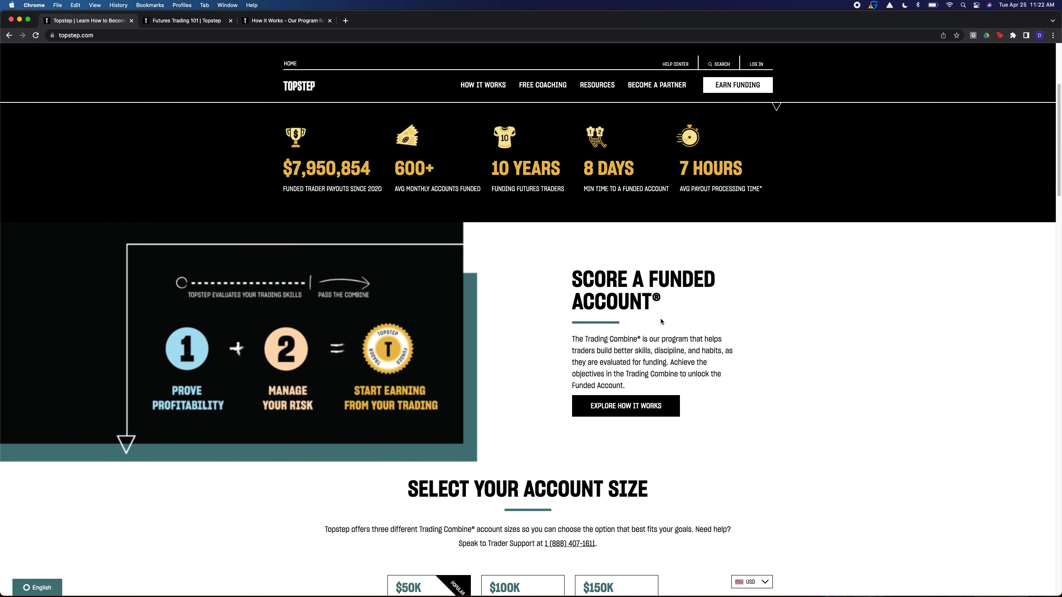